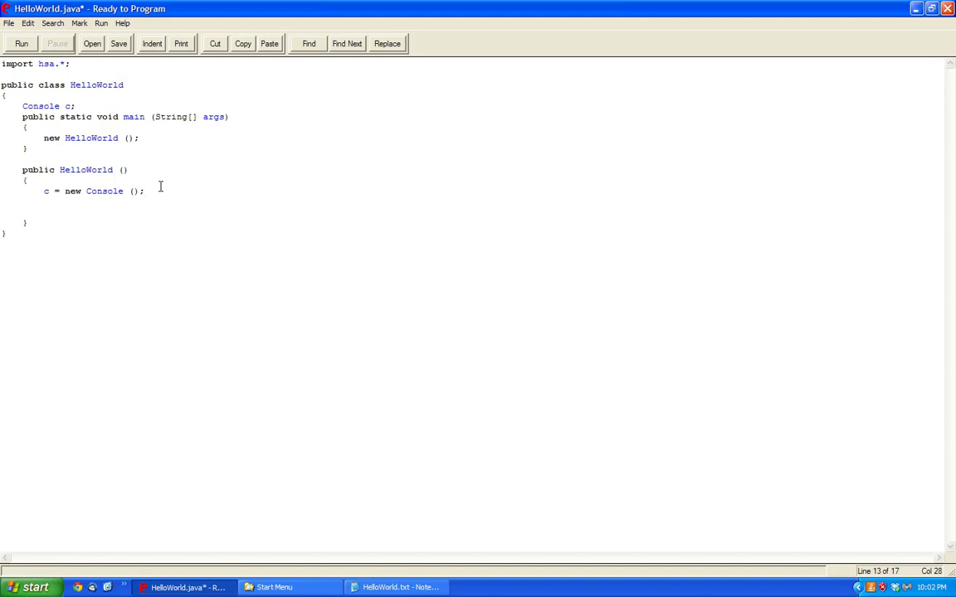
Step: Declare int mark1, mark2 and mark3 on new lines after the Console setup
click(143, 191)
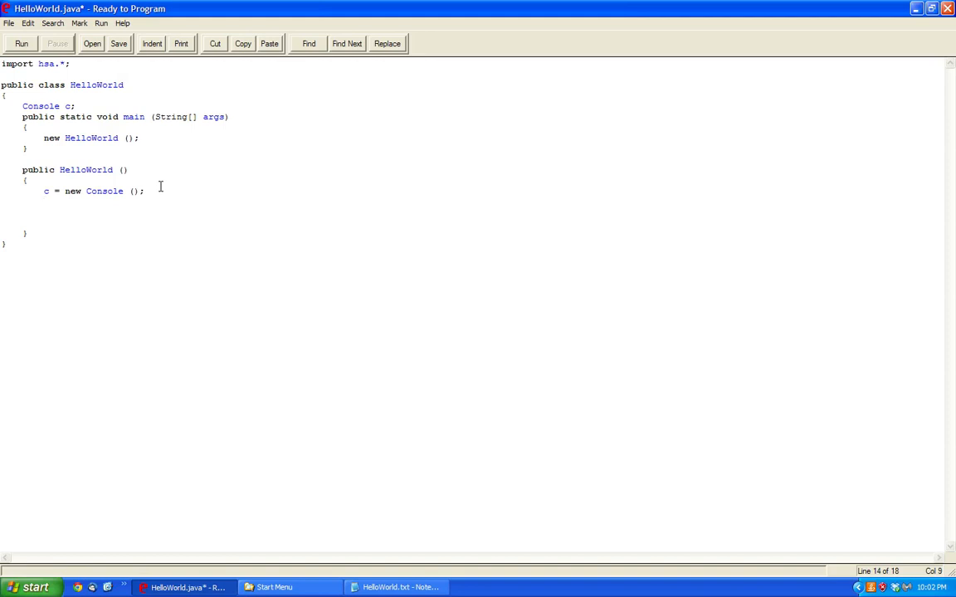
key(Return)
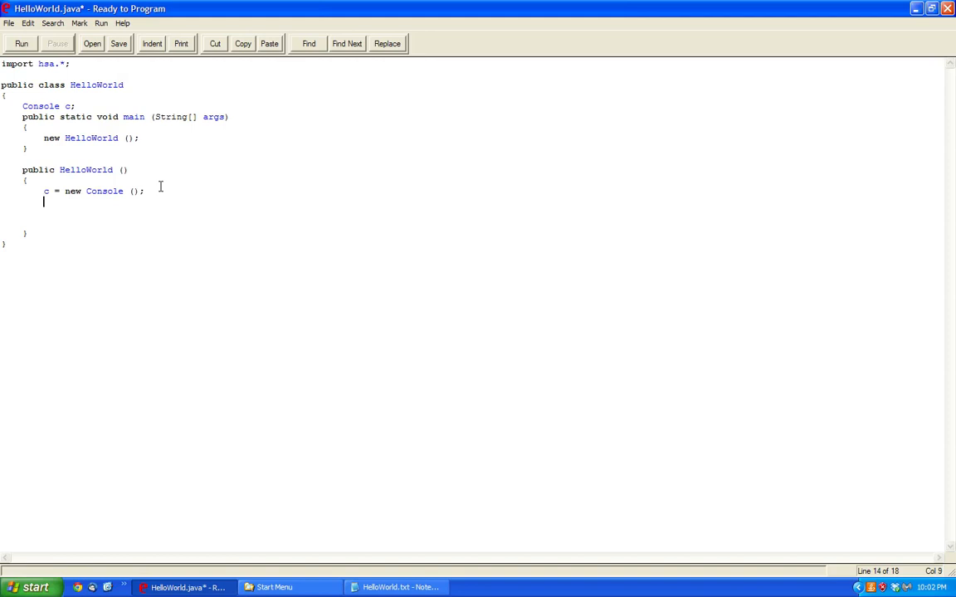
text(int ma)
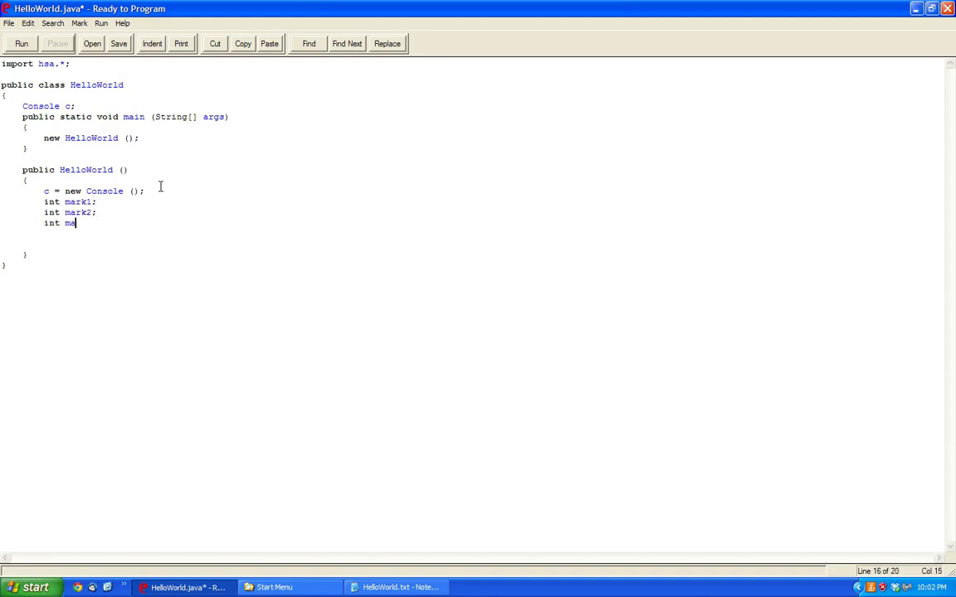
text(rk3;)
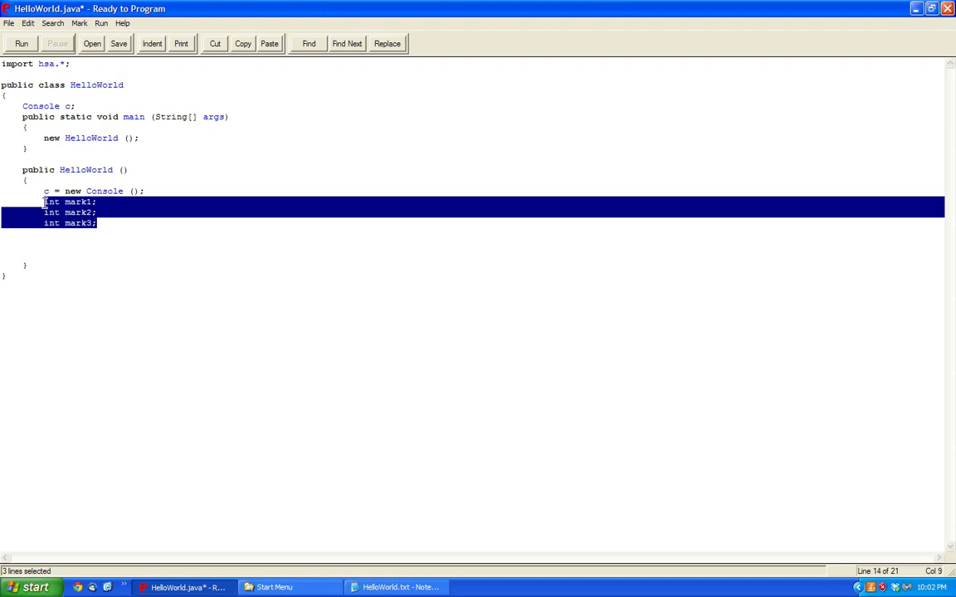
Step: Replace the three variables with int [] marks = new int[5]; and adjust the size
text(int [] =)
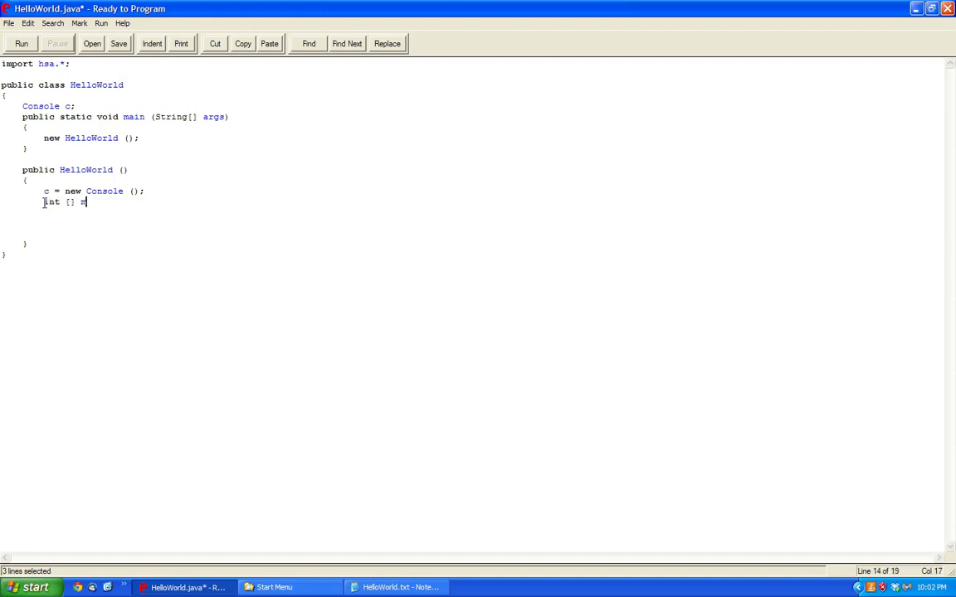
text(marks = new int[)
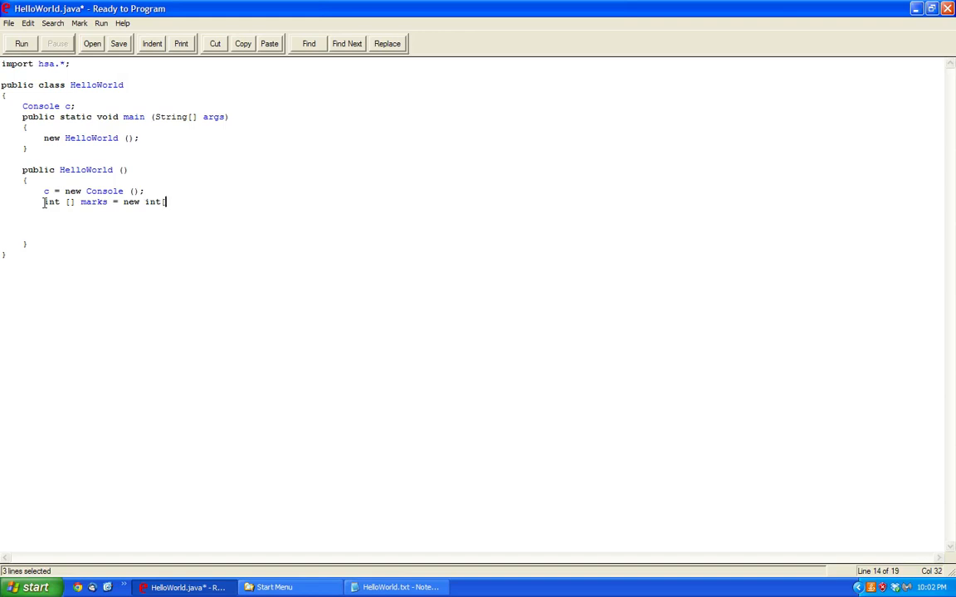
text(5];)
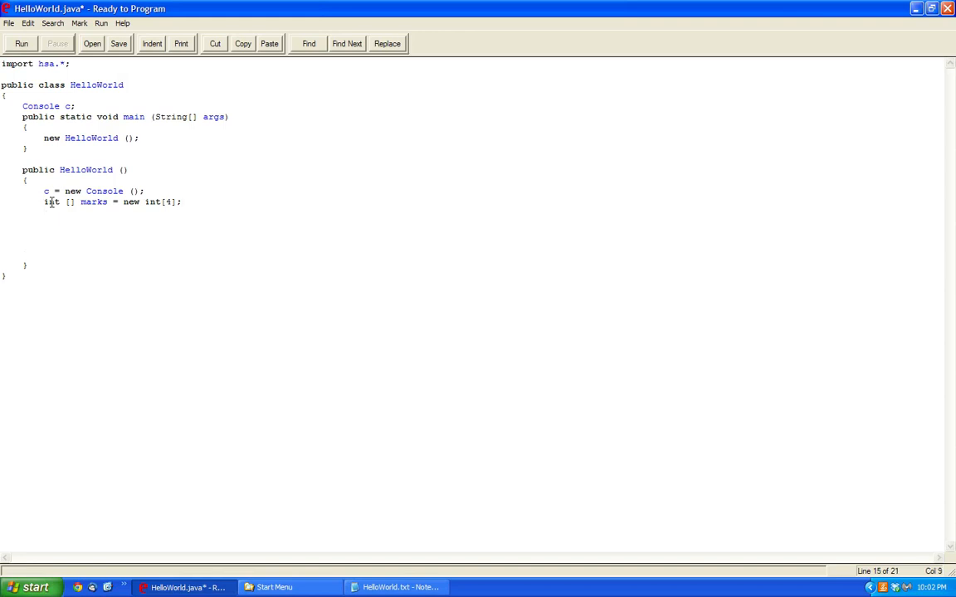
double_click(69, 203)
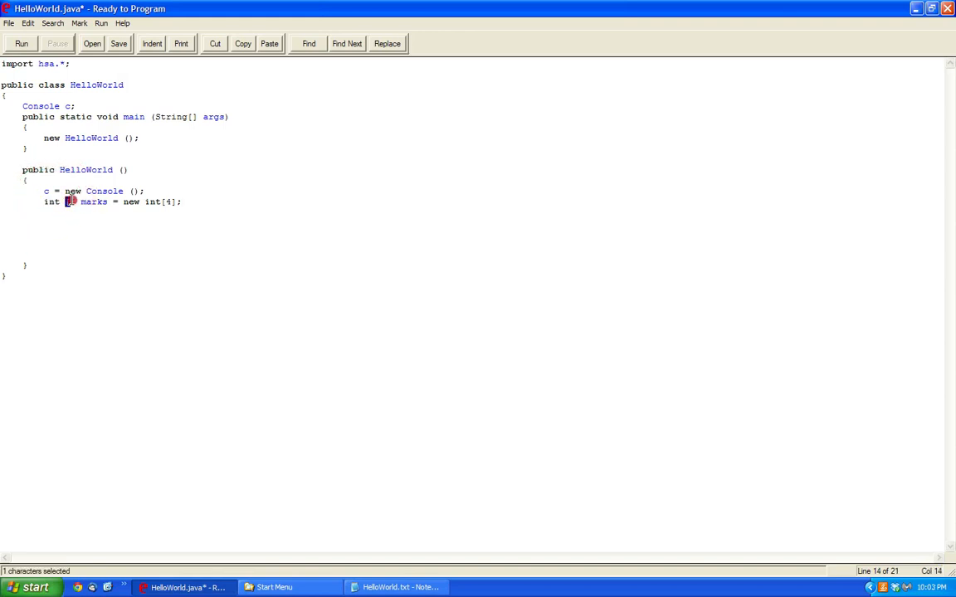
key(shift+Left)
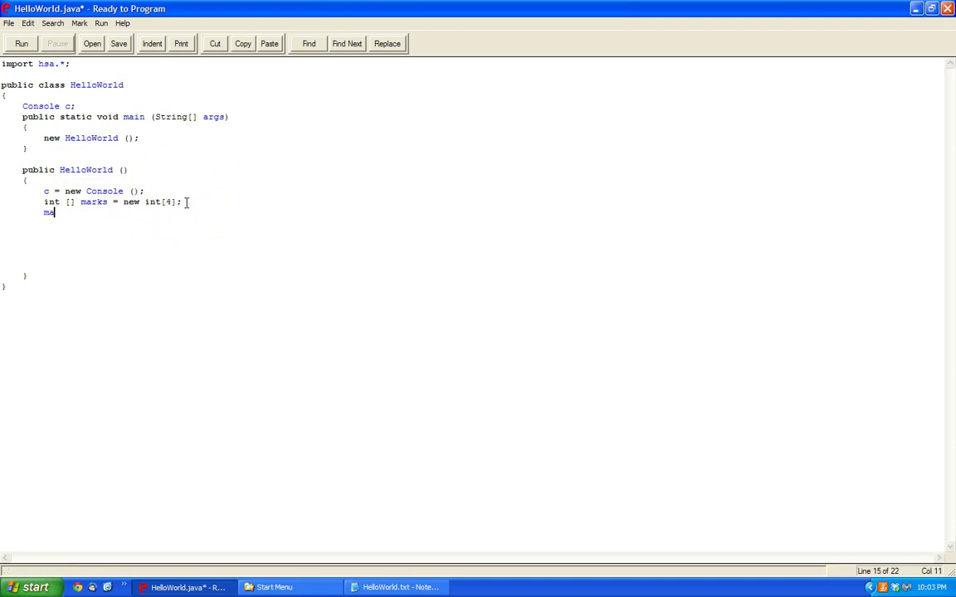
Step: Assign marks[0] = 98, marks[1] = 74 and marks[2] = 83 on consecutive lines
text(rks[0])
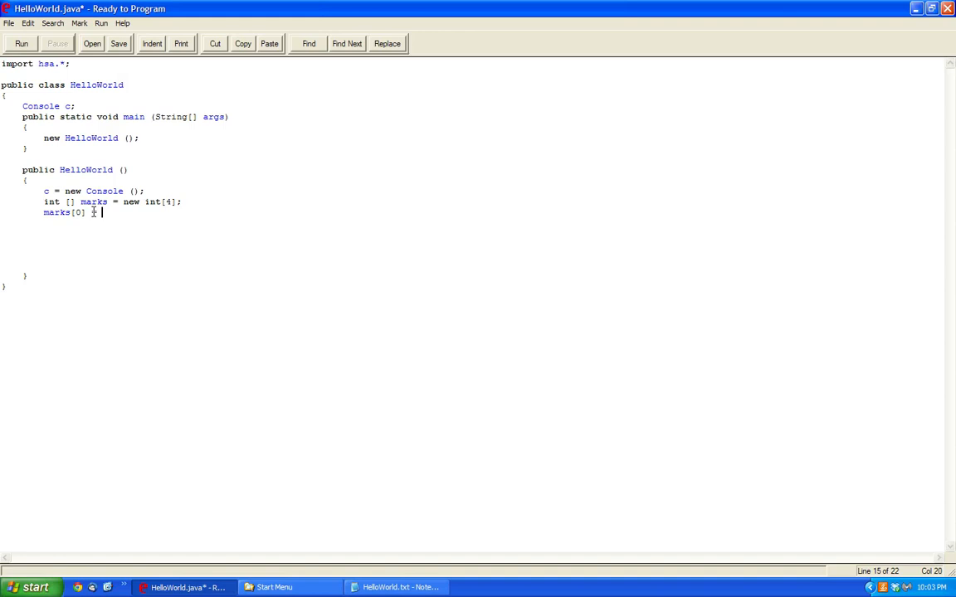
text(= 98;)
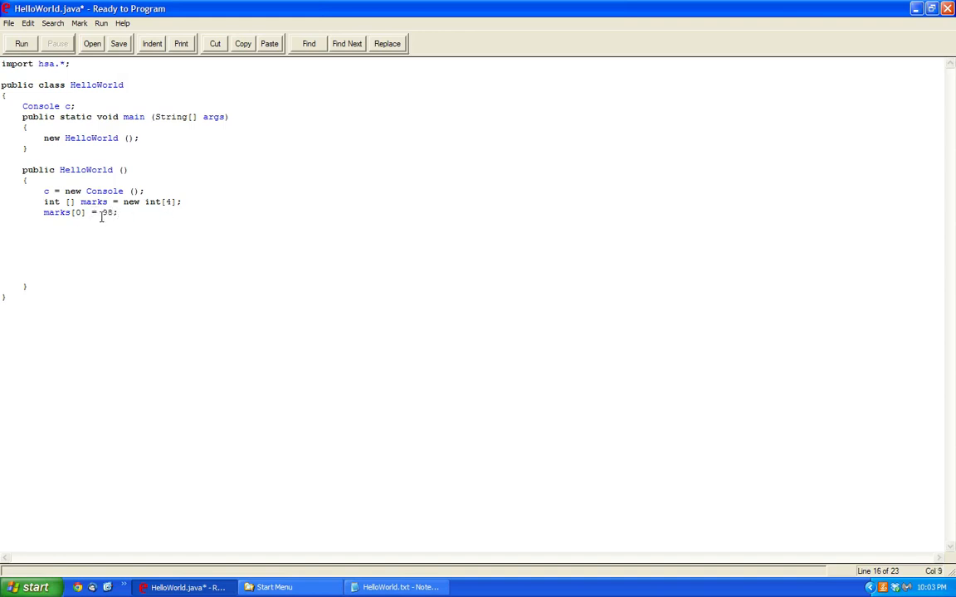
text(marks[1)
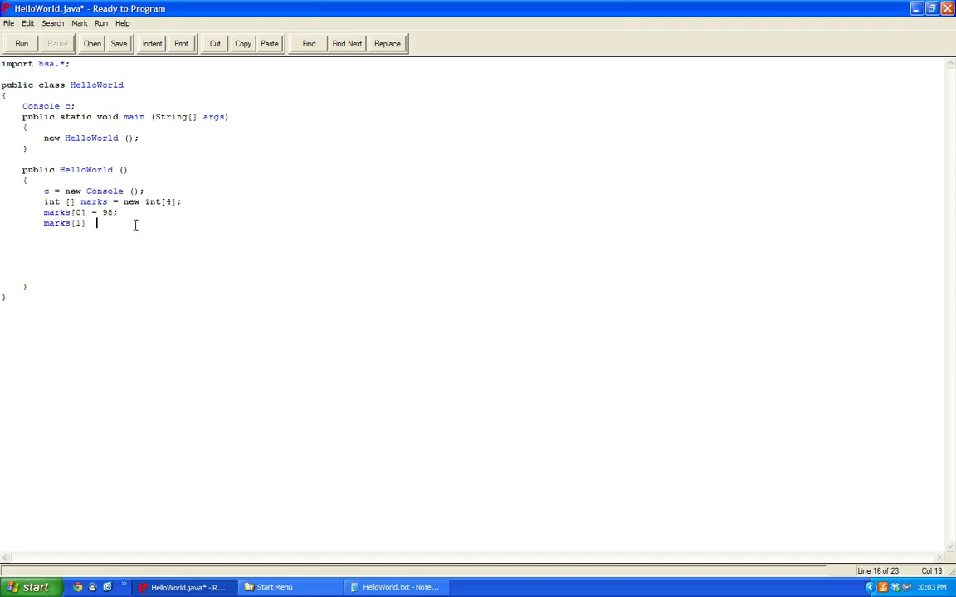
text(= 74;)
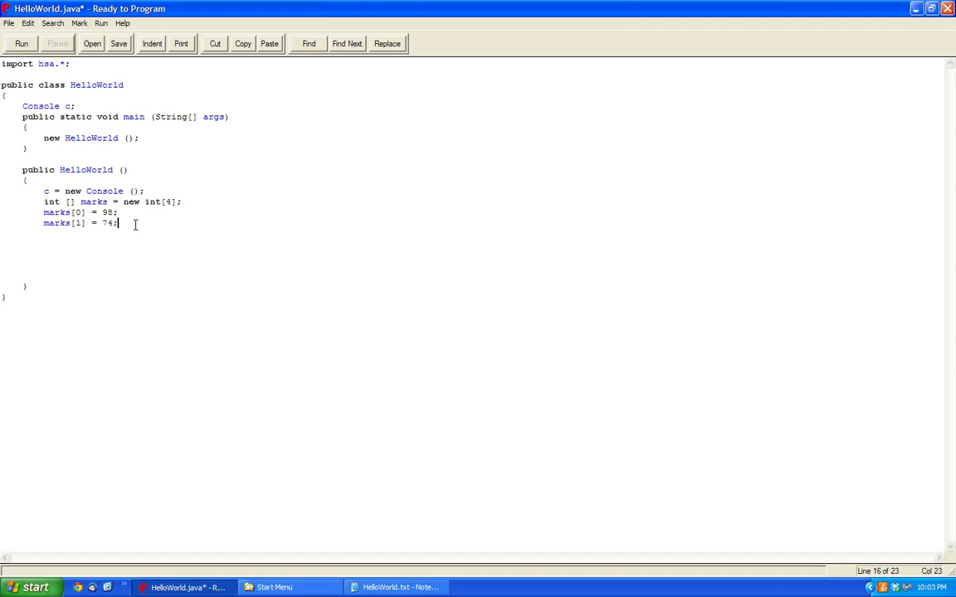
text(marks[)
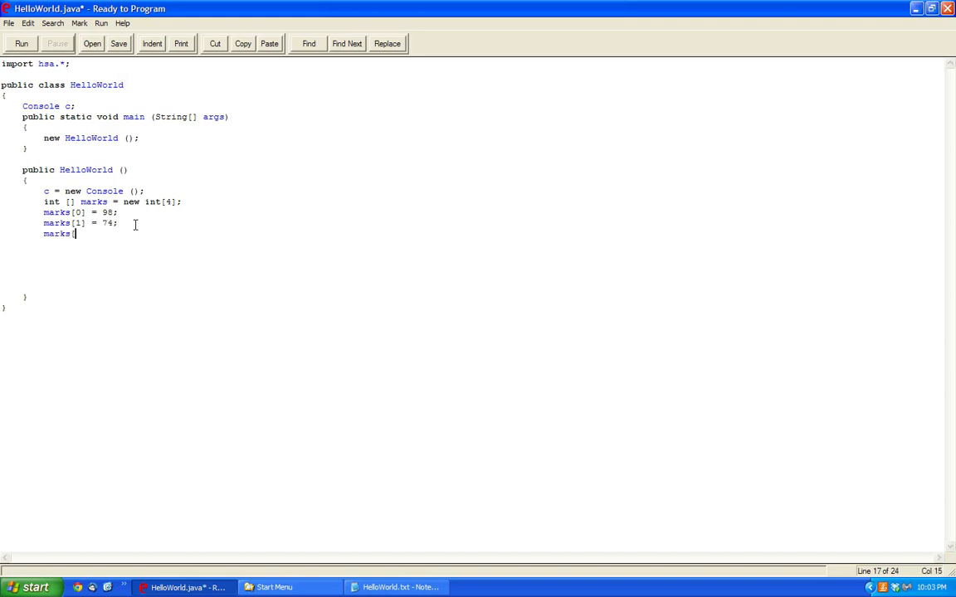
text([2] =)
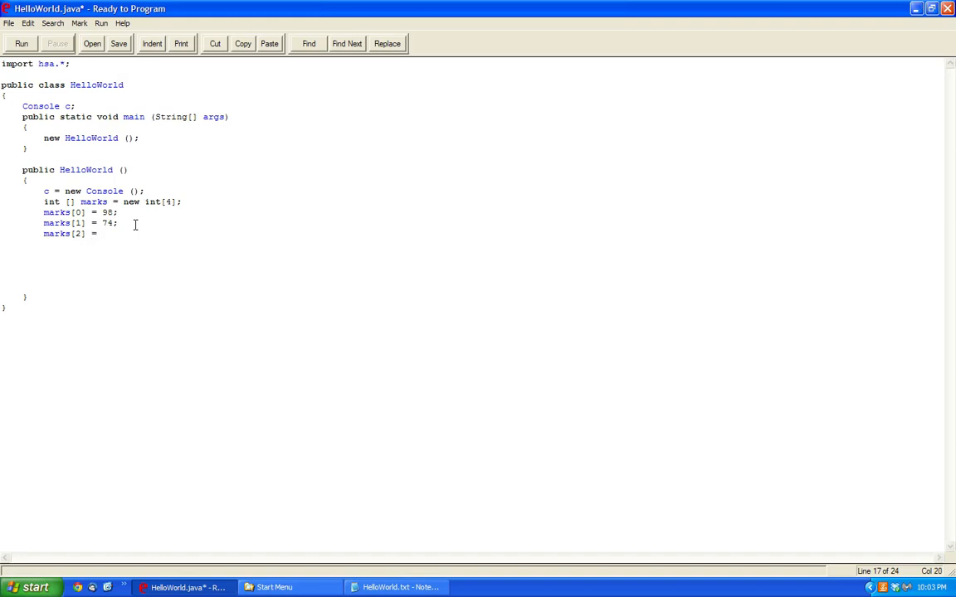
text(83;)
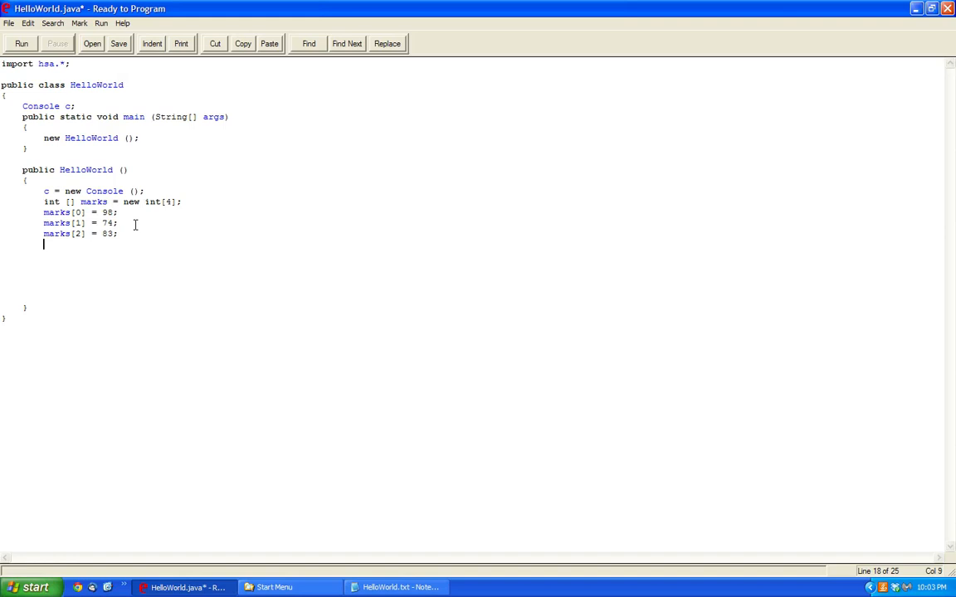
Step: Assign marks[3] = 52 and begin a c.println(marks) test line
text(marks[4])
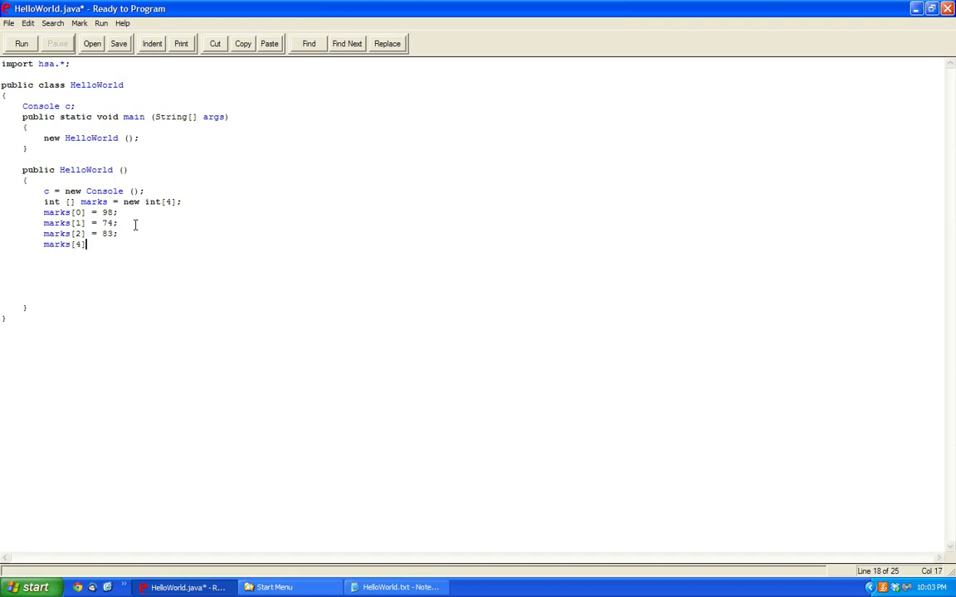
text(3] =)
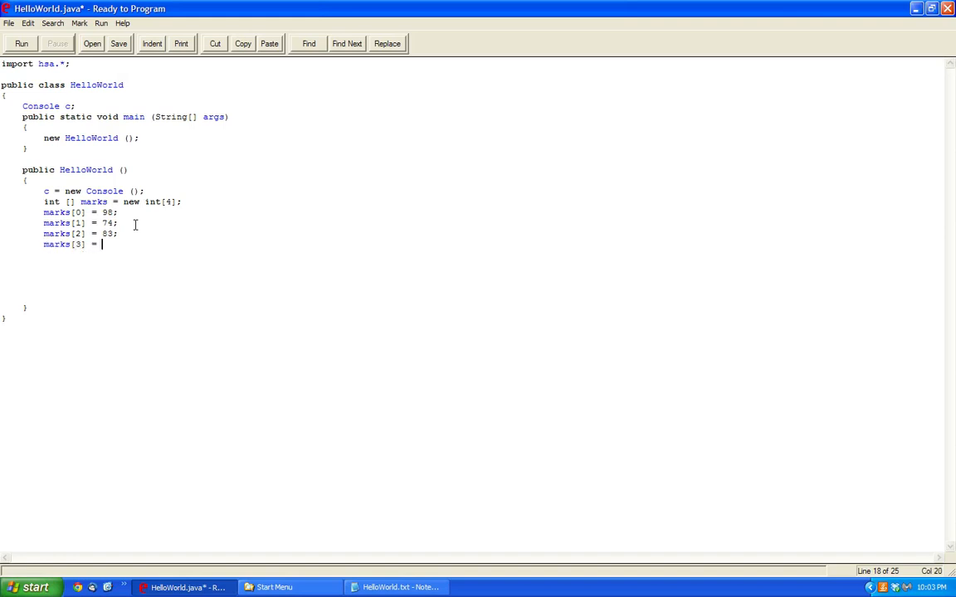
text(52;)
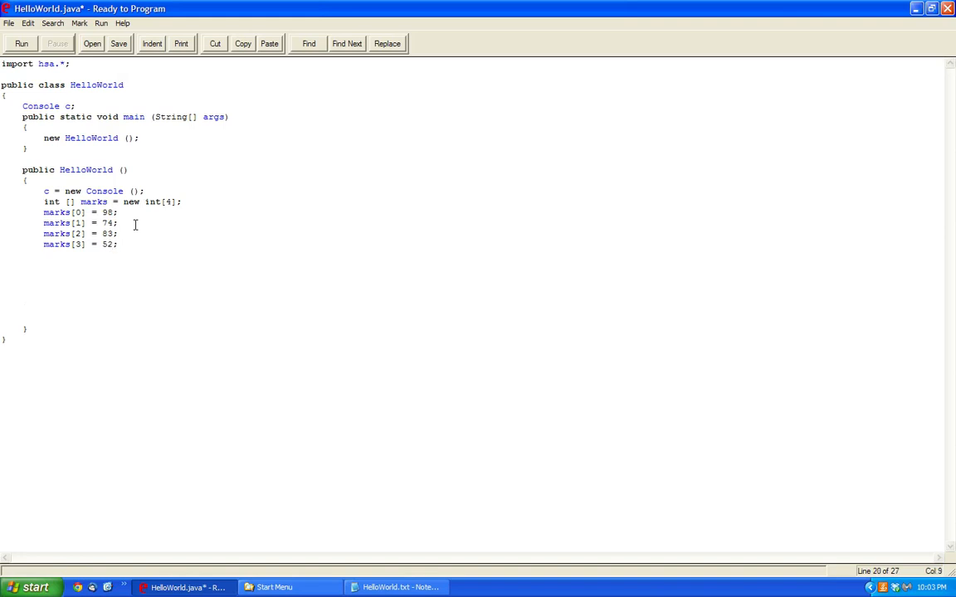
text(c.println(marks)
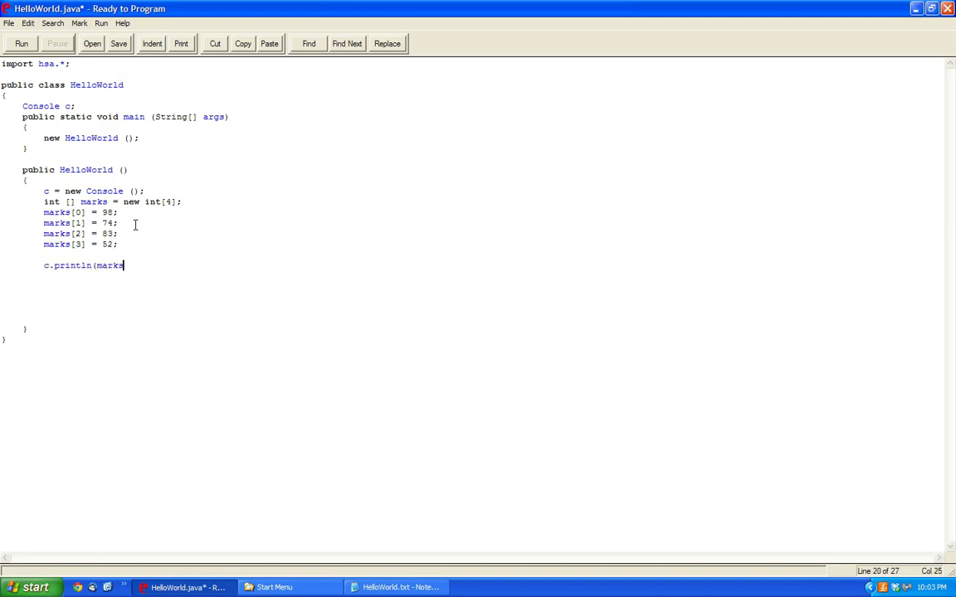
Step: Run c.println(marks + "") and see a memory reference in the console
text();)
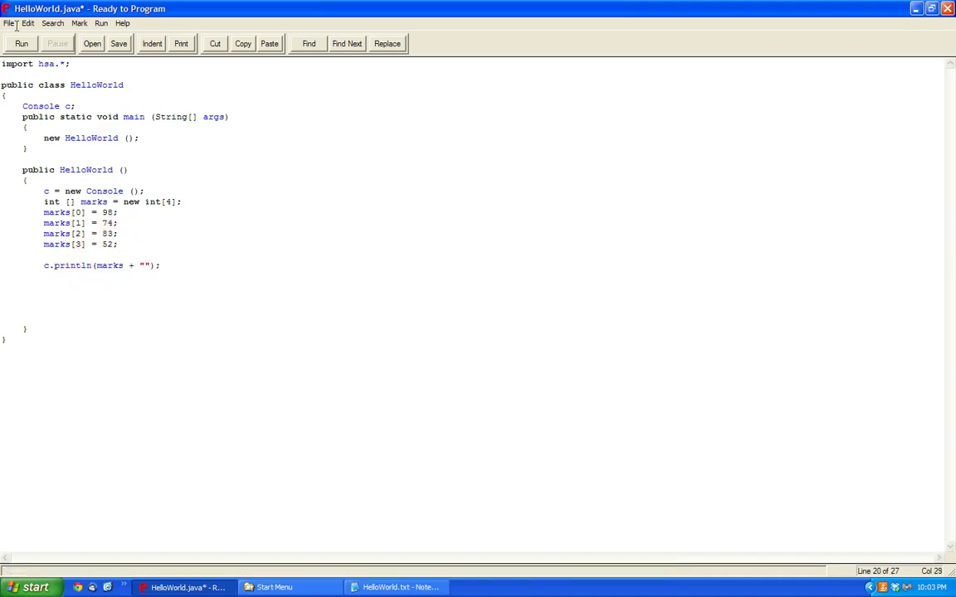
click(20, 43)
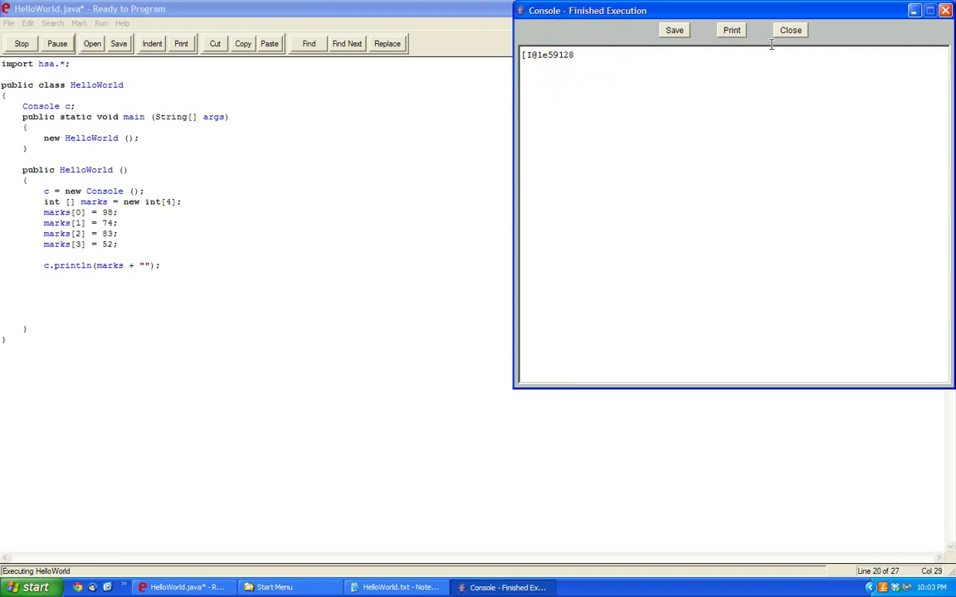
click(790, 30)
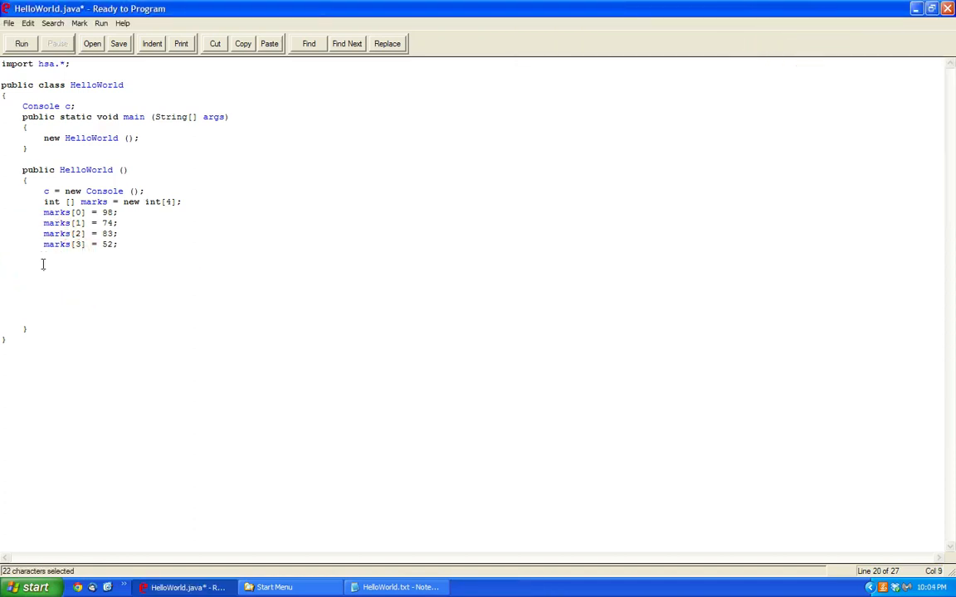
Step: Change it to c.println(marks[0]), run to see 98, then delete the test line
text(c.println(marks[0)
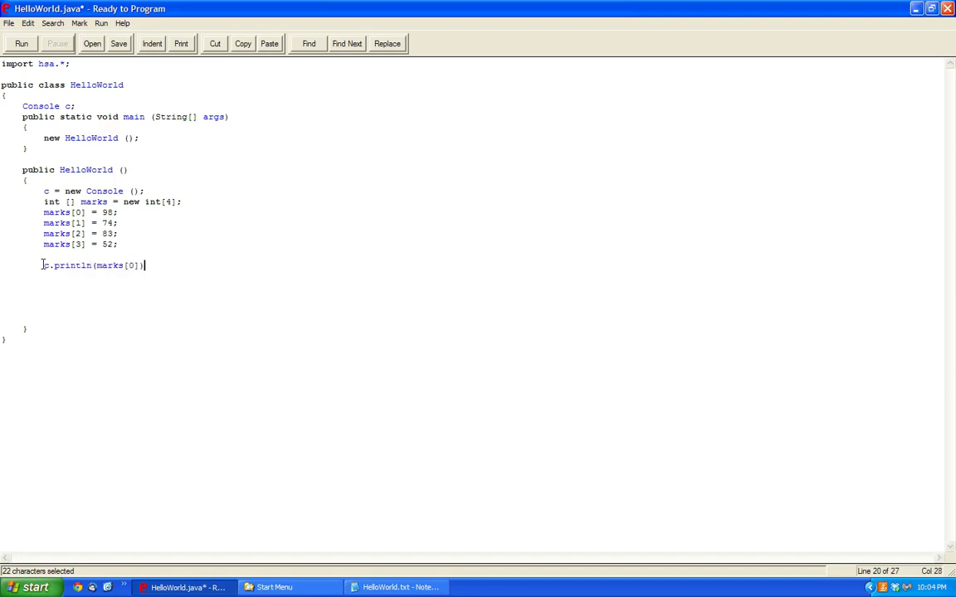
click(20, 43)
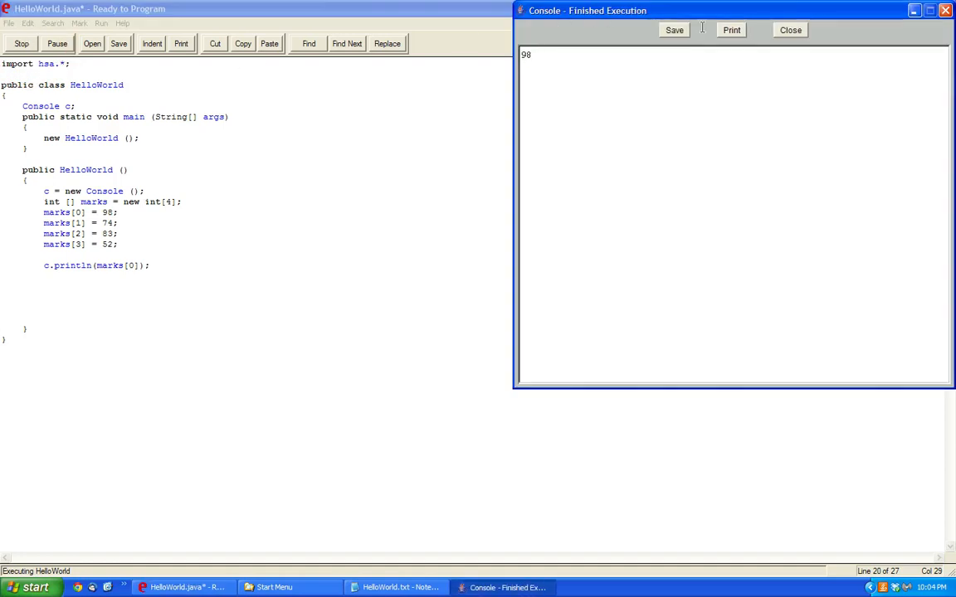
click(790, 30)
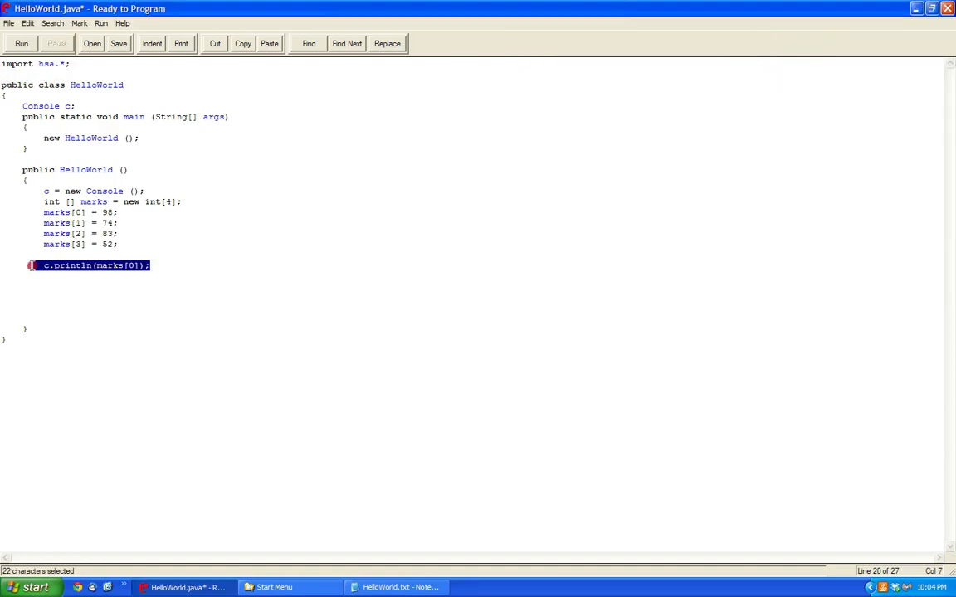
key(Delete)
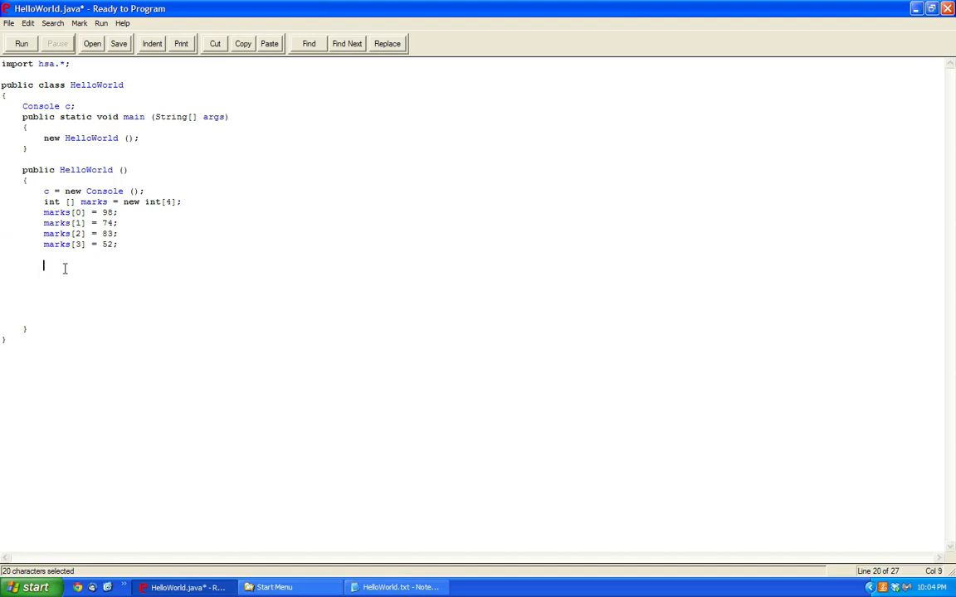
Step: Write for (int i = 0; i < 4; i++) c.println(marks[i]) to print each mark
text(for ()
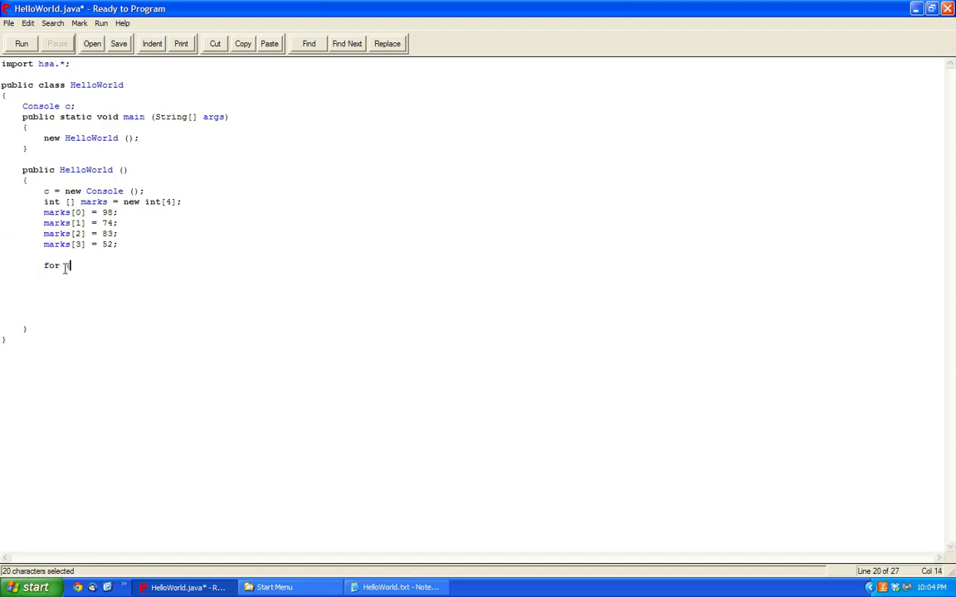
text(int i = 0; i)
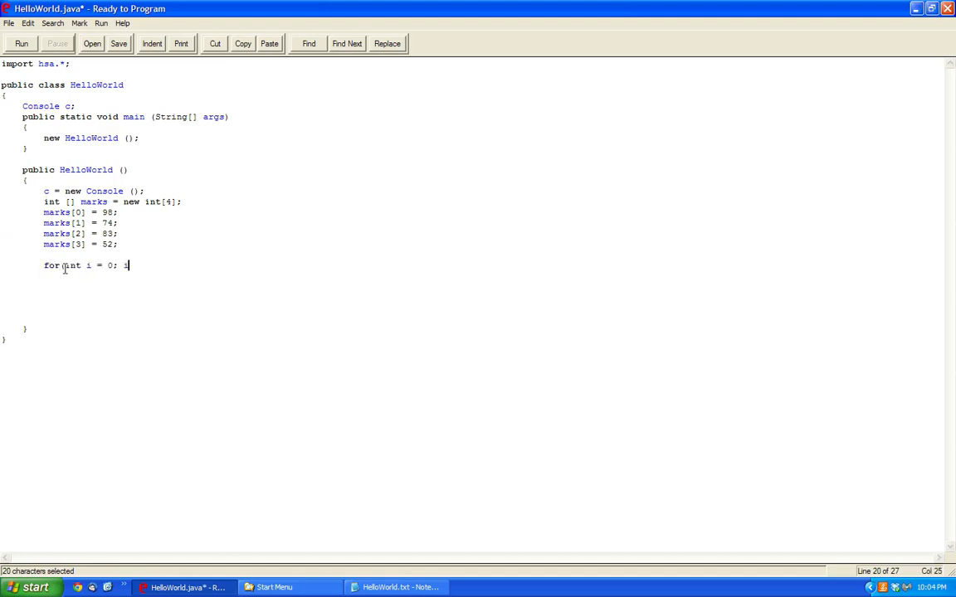
text(i < 4;)
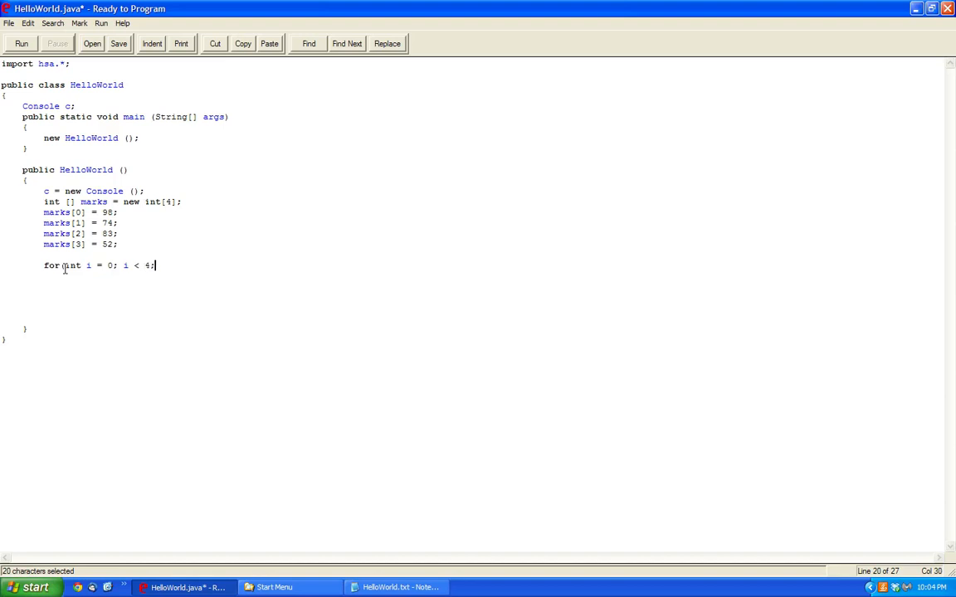
text(i++))
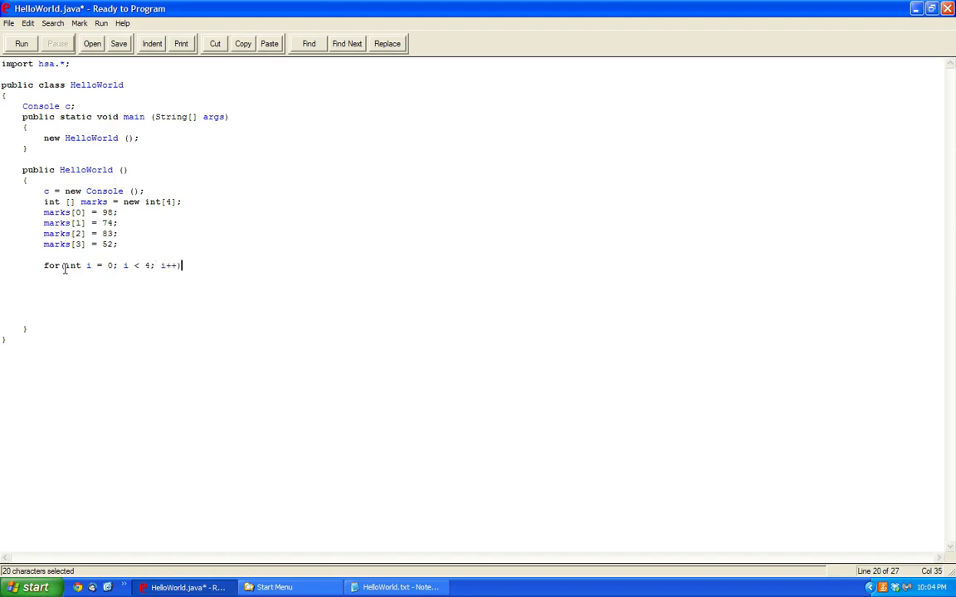
text(c.println()
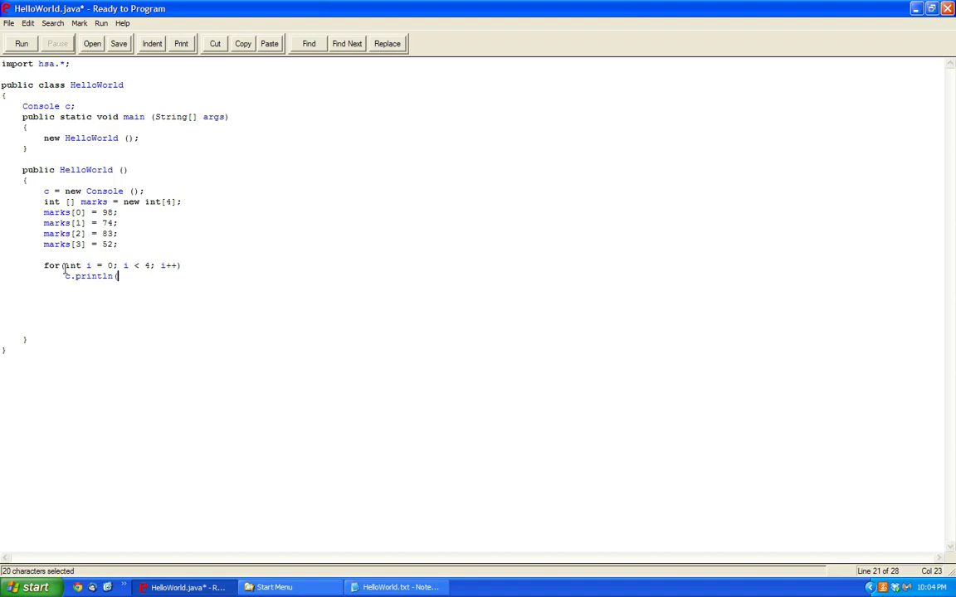
text(marks[i]))
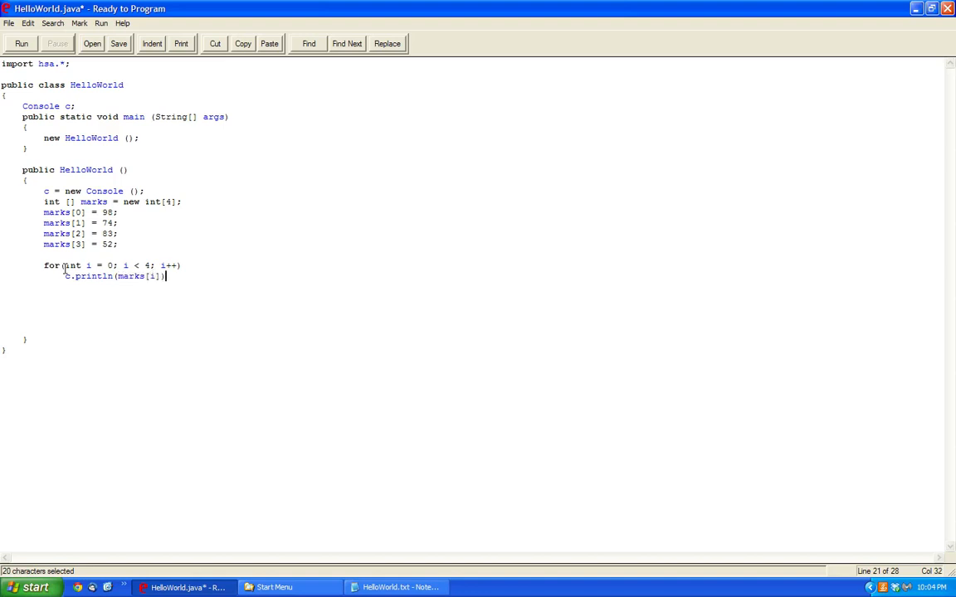
Step: Point out the array size 4, loop limit 4 and index i, then run to see the marks
double_click(153, 276)
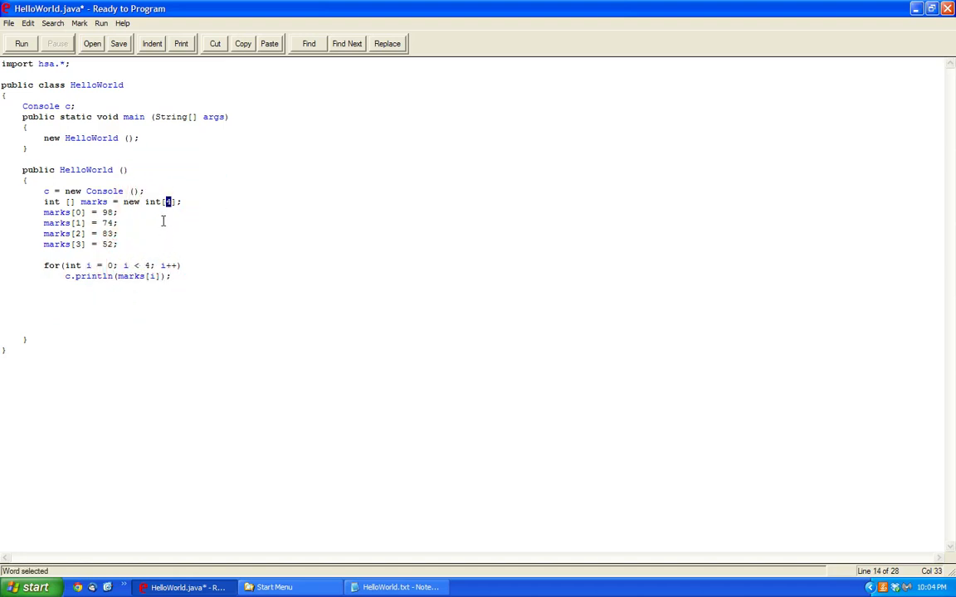
click(142, 191)
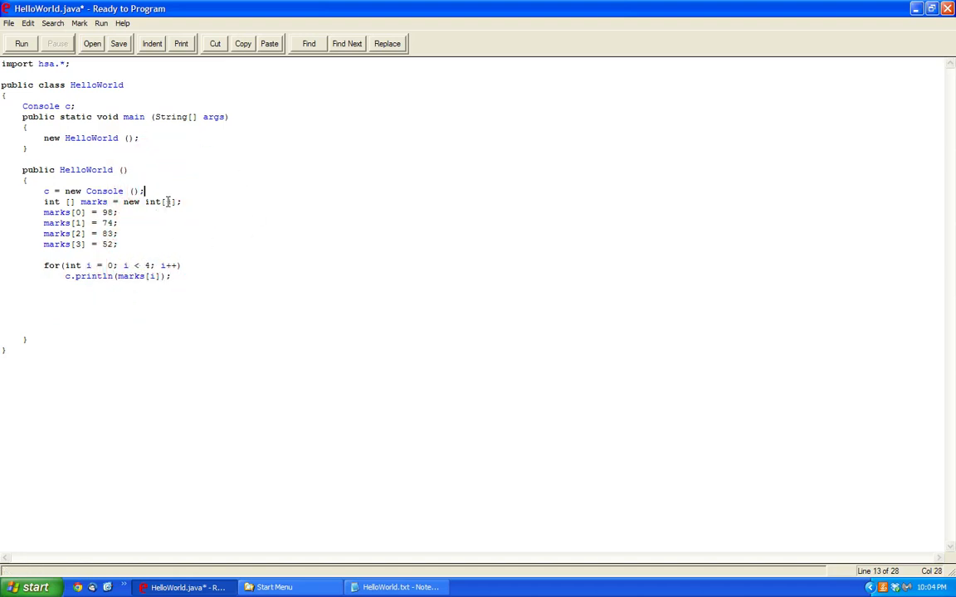
double_click(146, 266)
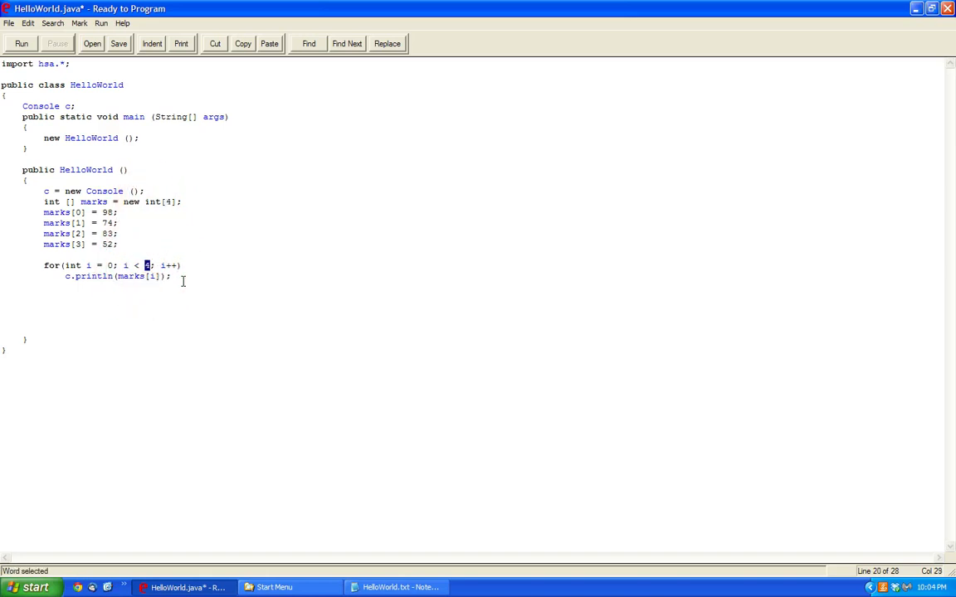
click(153, 275)
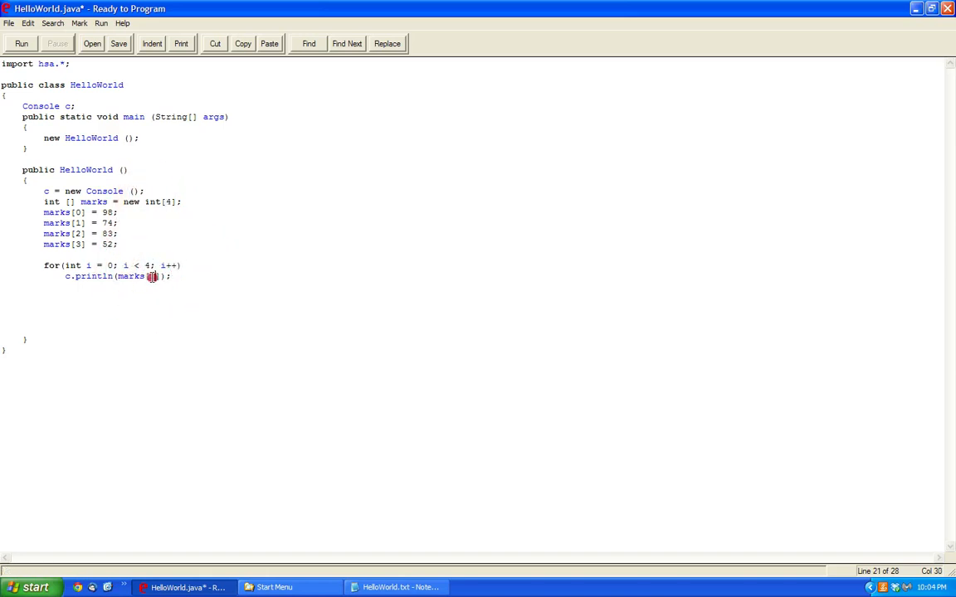
click(20, 43)
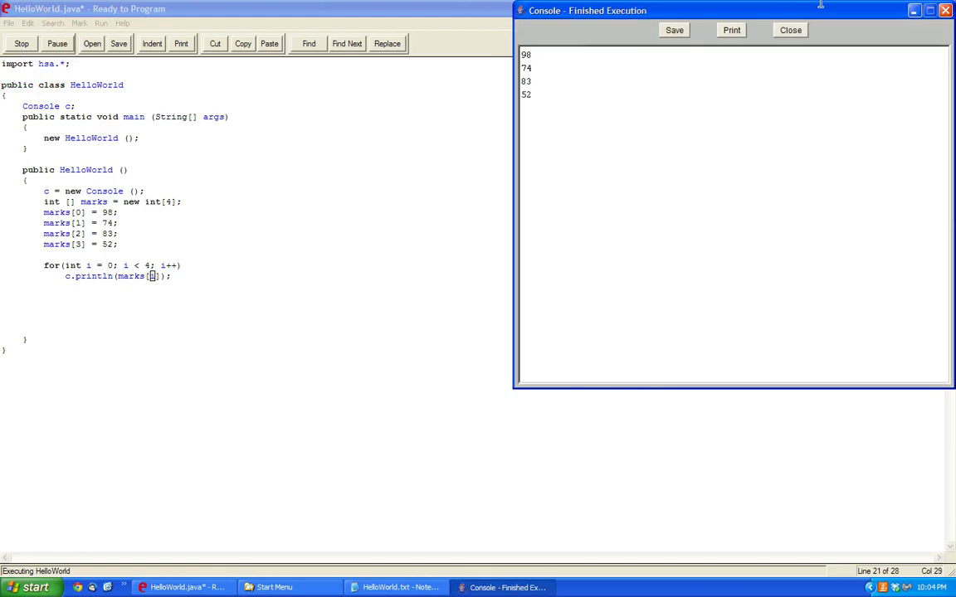
click(790, 30)
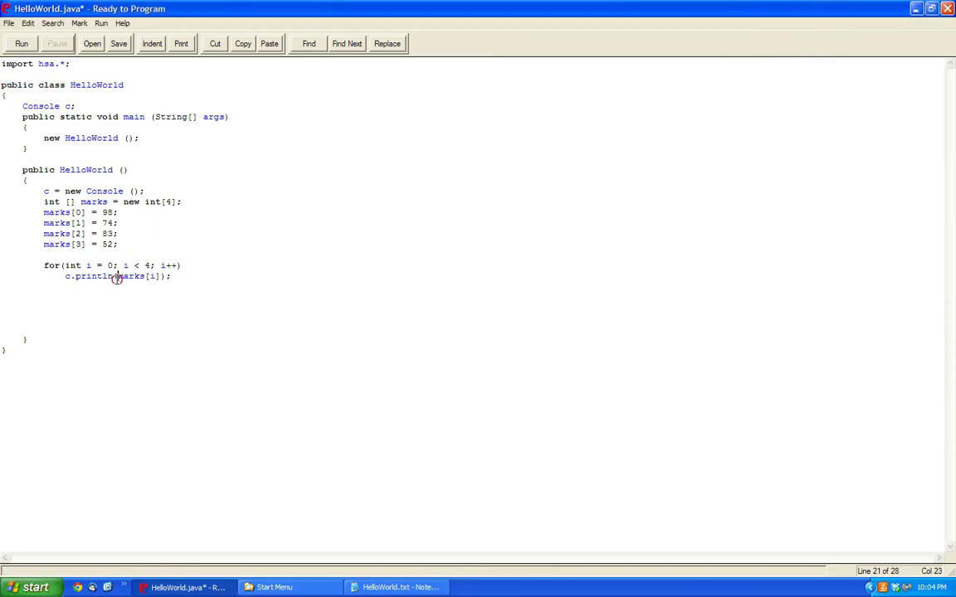
Step: Label the output as "Marks: " + marks[i] + "%" and run to show Marks: 98% through 52%
text("Marks: "+)
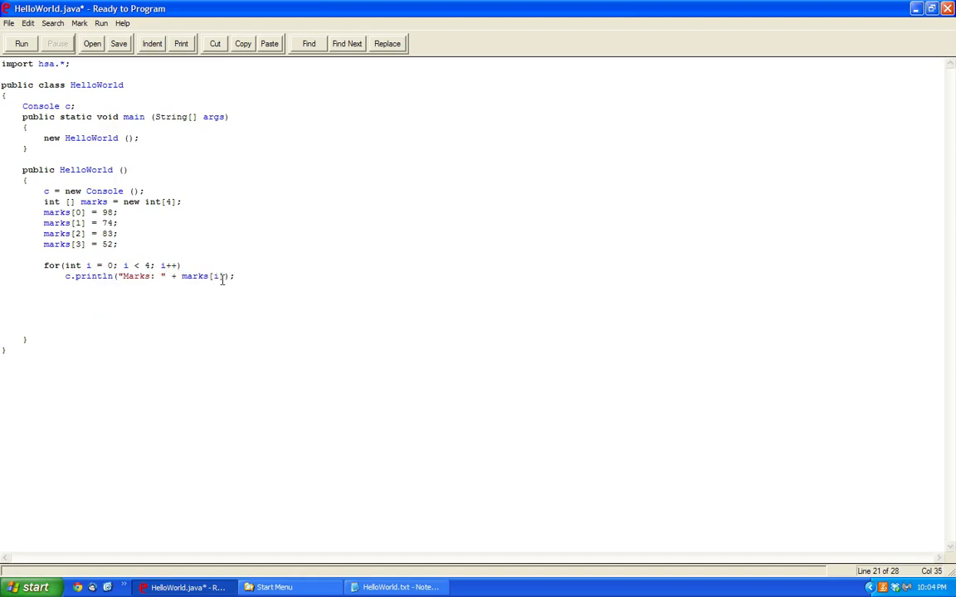
text(+ "%")
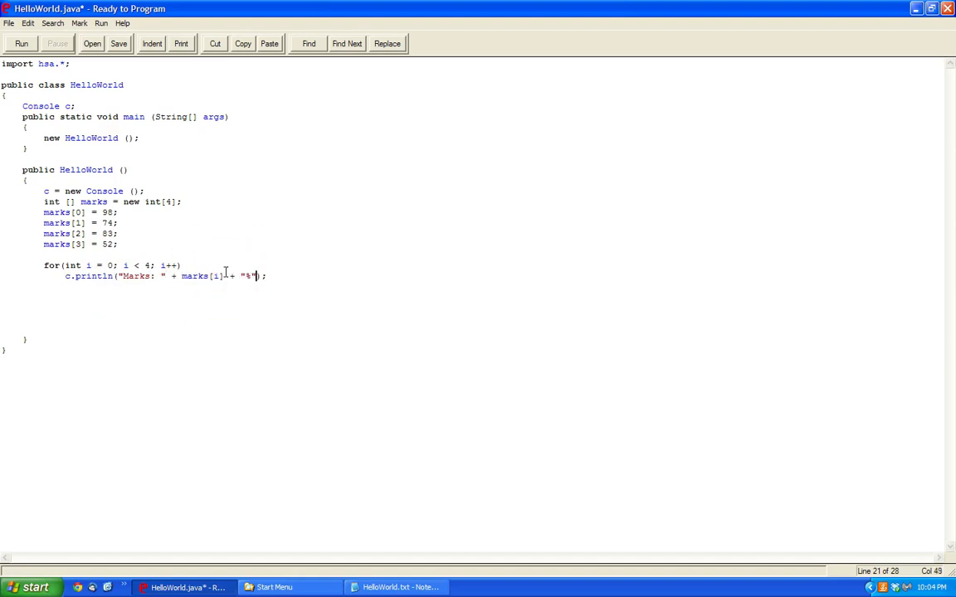
click(20, 43)
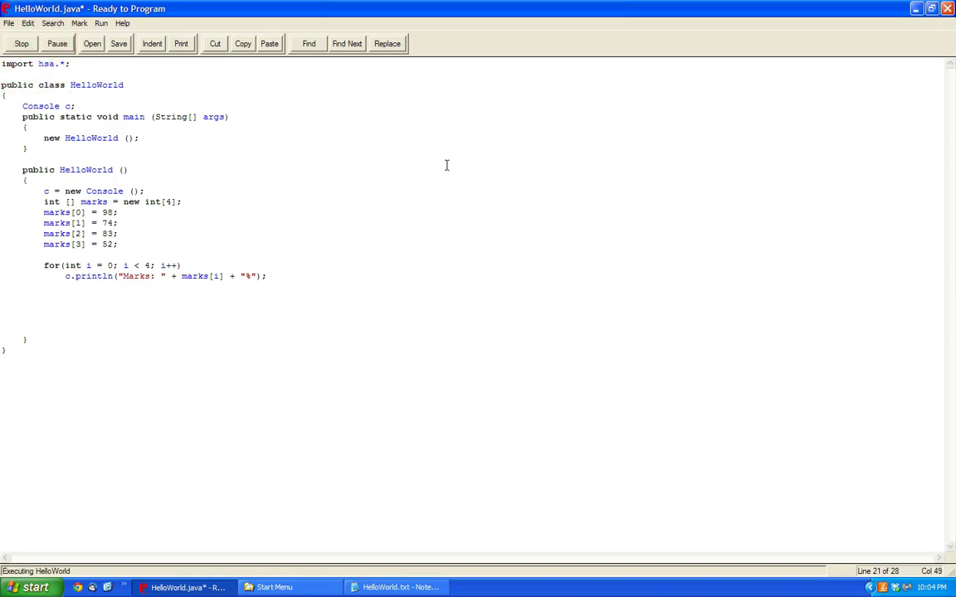
click(20, 43)
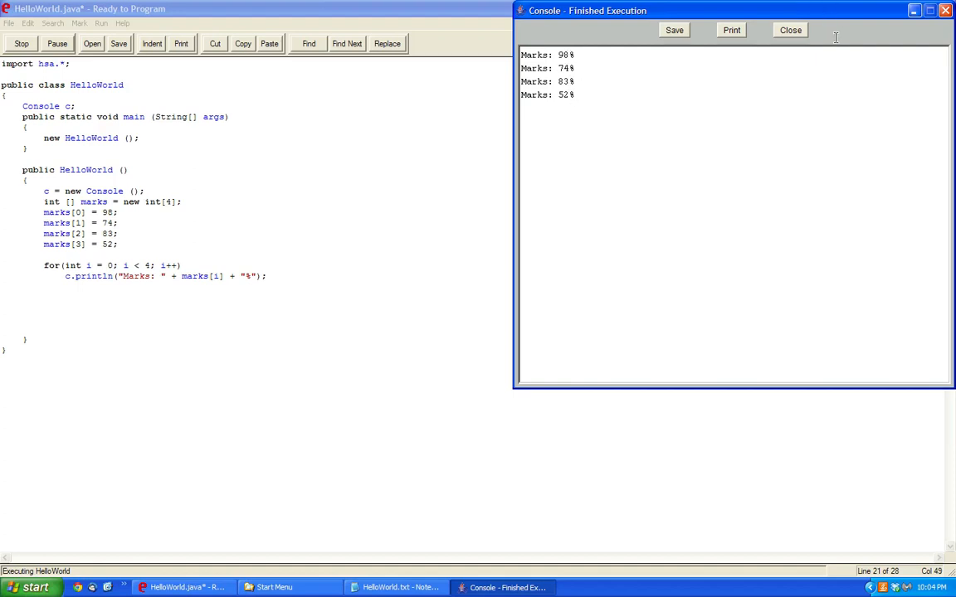
click(790, 30)
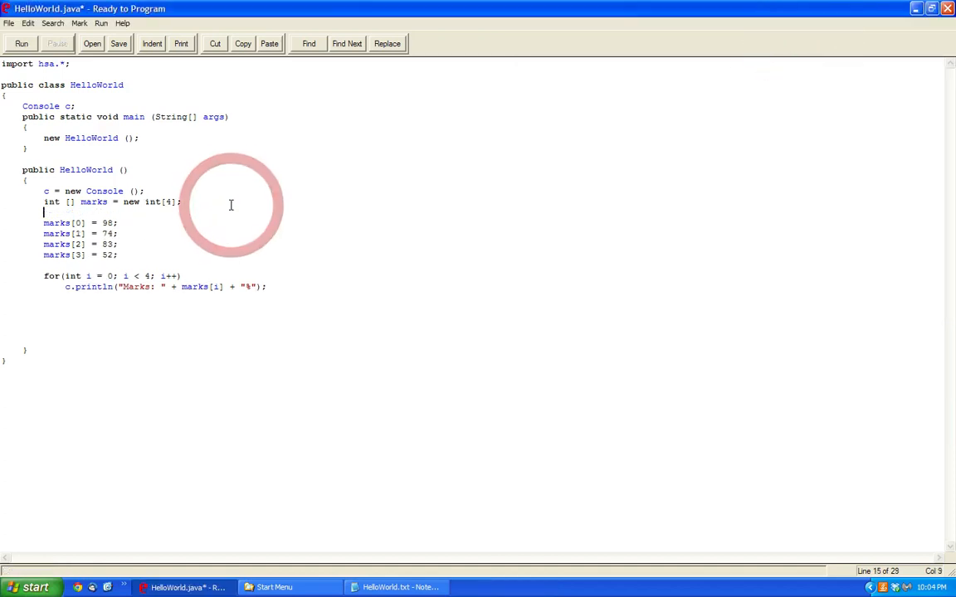
Step: Declare String [] subject = new String[4] and assign subject[0] to Programming
text(String [])
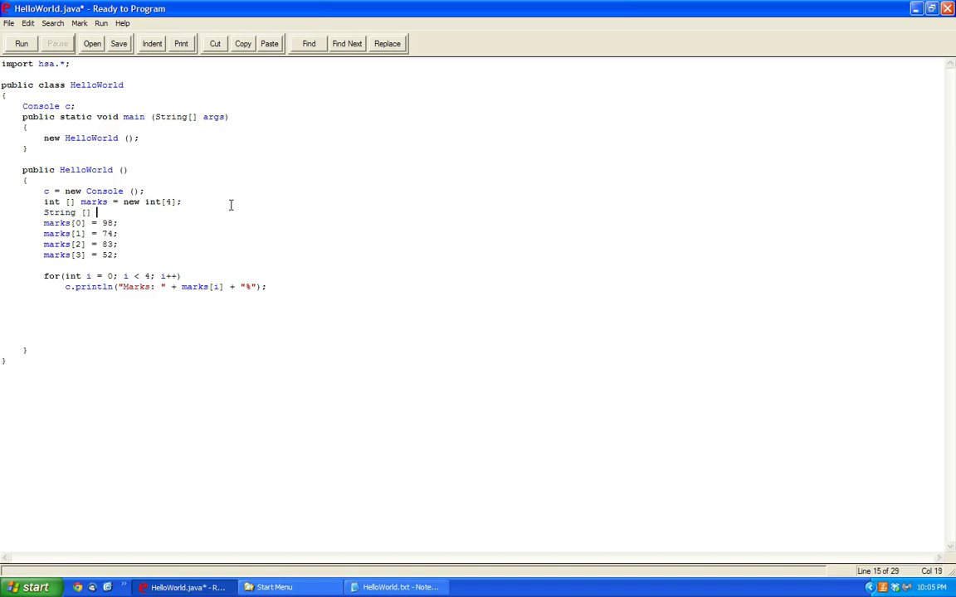
text(subject =)
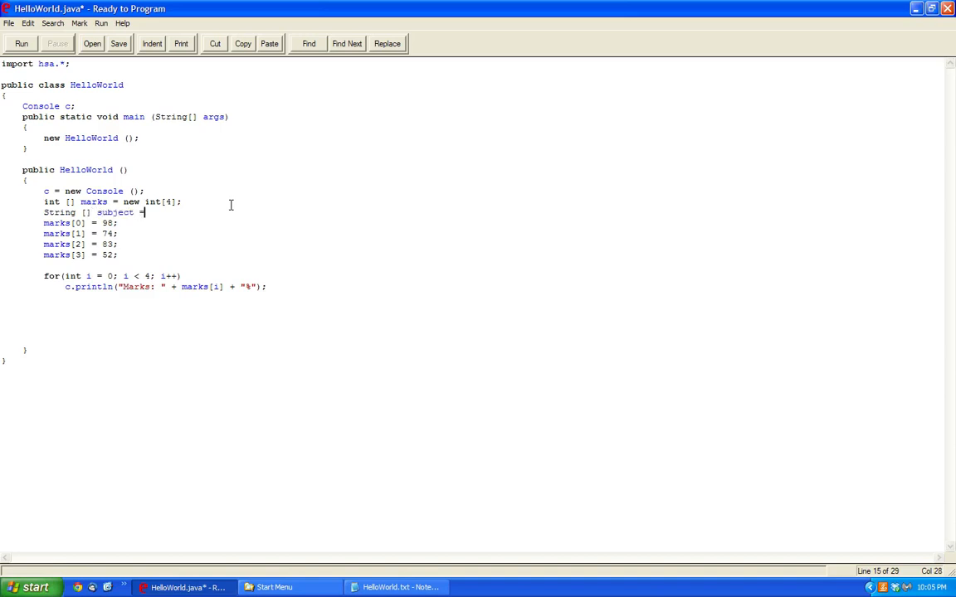
text(= new String[4];)
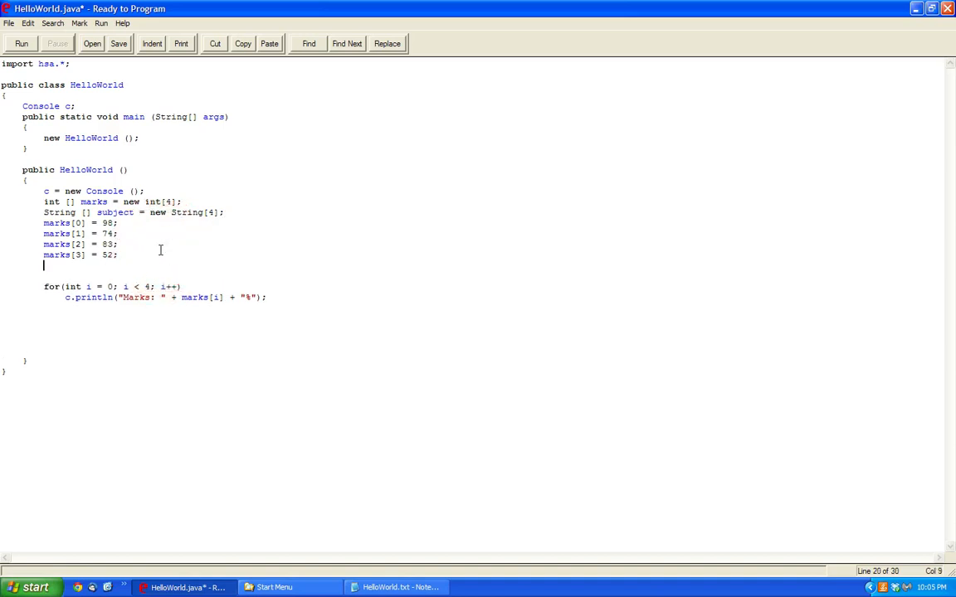
text(subject[0] = "Programming)
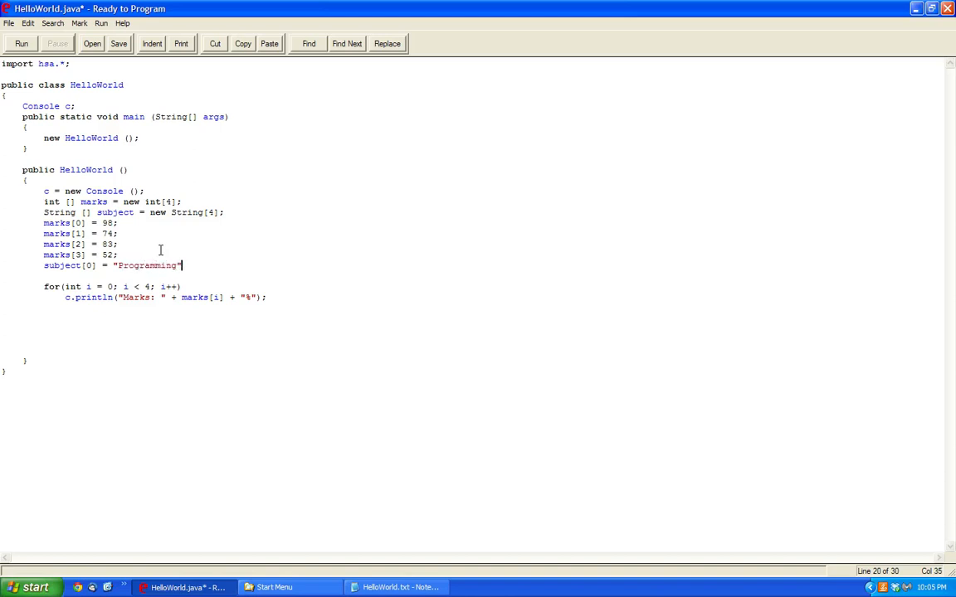
key(Return)
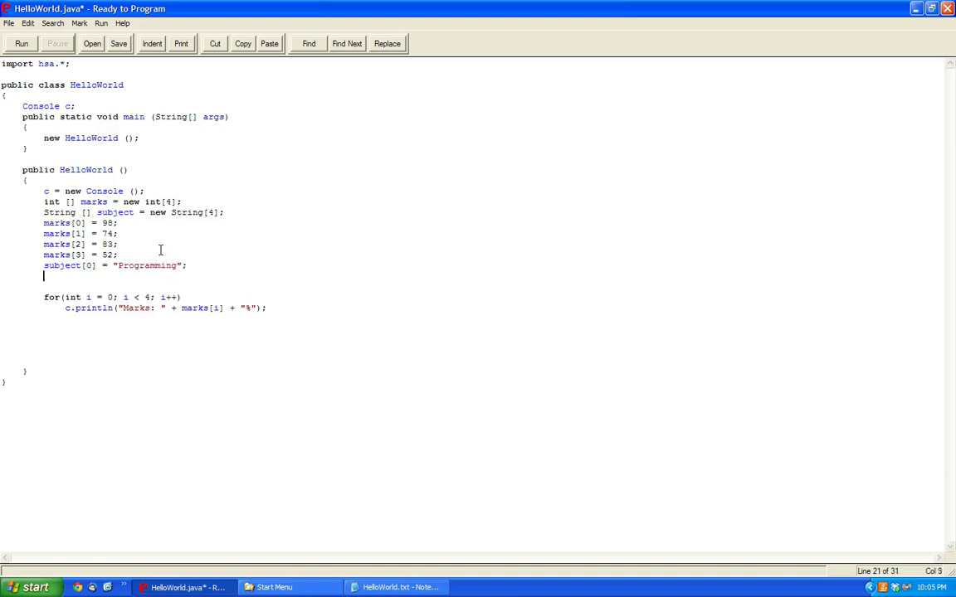
Step: Assign subject[1] to Mathematics, subject[2] to Science and subject[3] to French
text(subject[1] =)
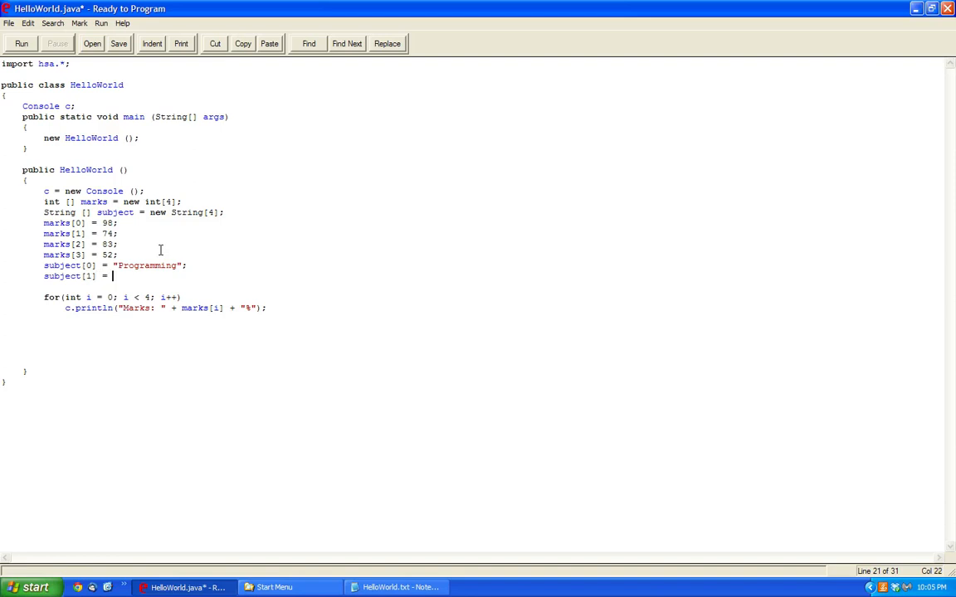
text(M)
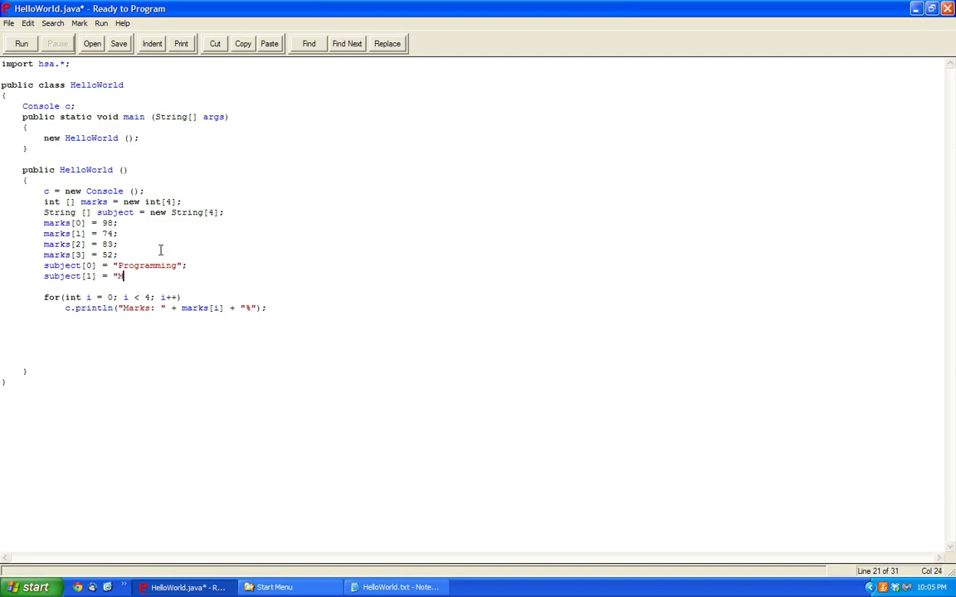
text(athematics";)
text(subject[2] =)
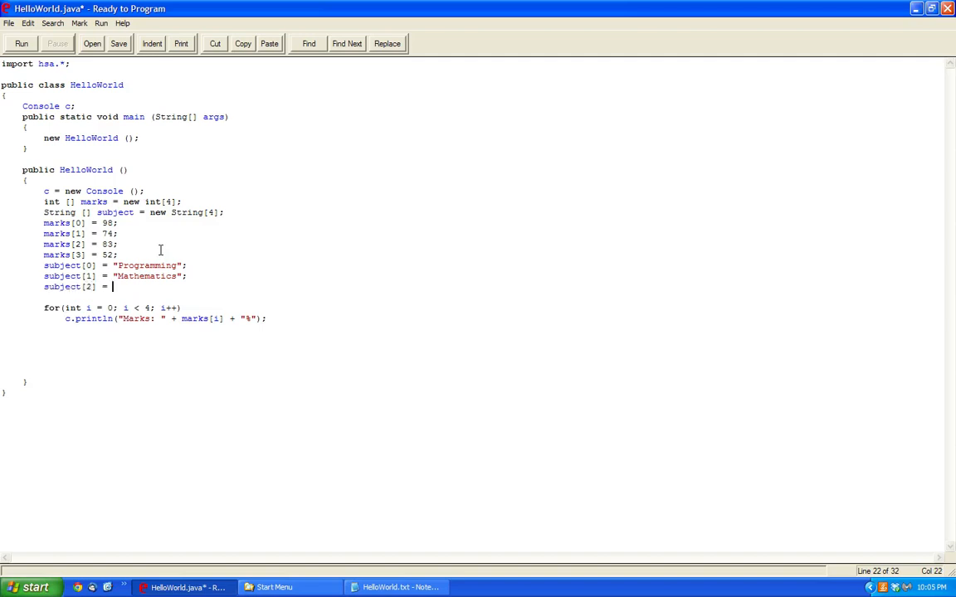
text("Science";)
text(subject[3] = "Frenc)
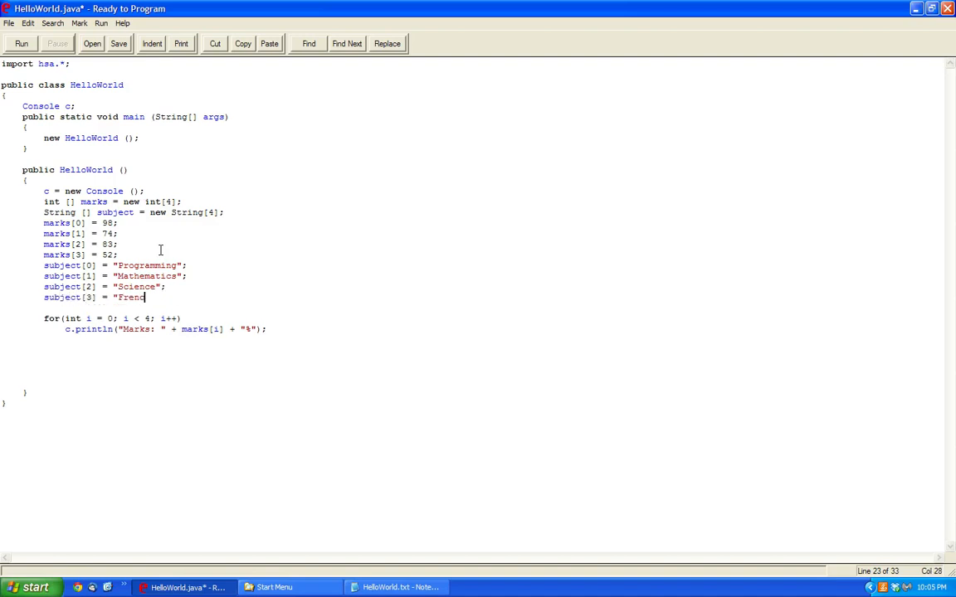
text(h";)
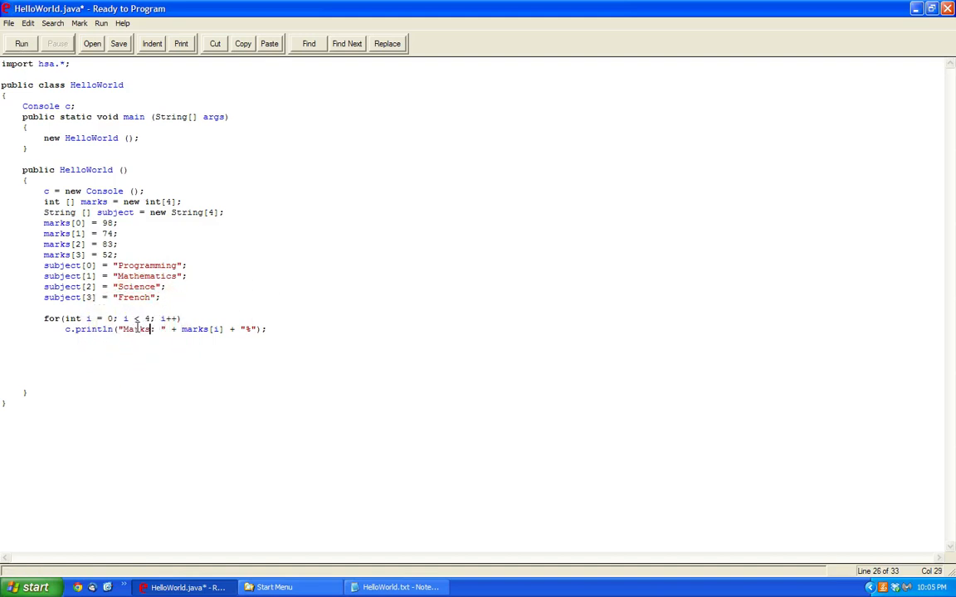
Step: Print "Marks in " + subject[i] per line and run to show Marks in Programming: 98%
text(in " + subject)
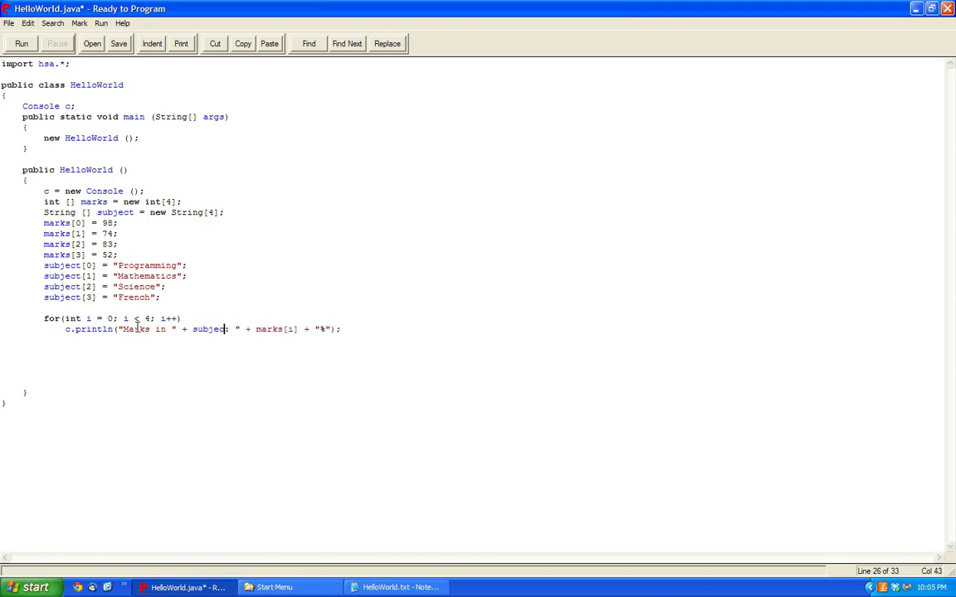
text([i] + ")
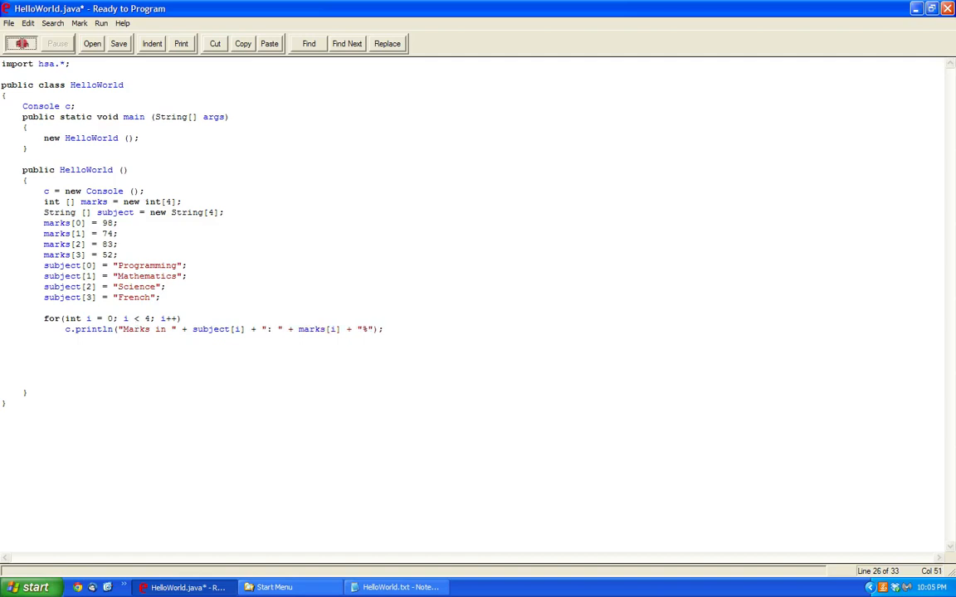
click(20, 43)
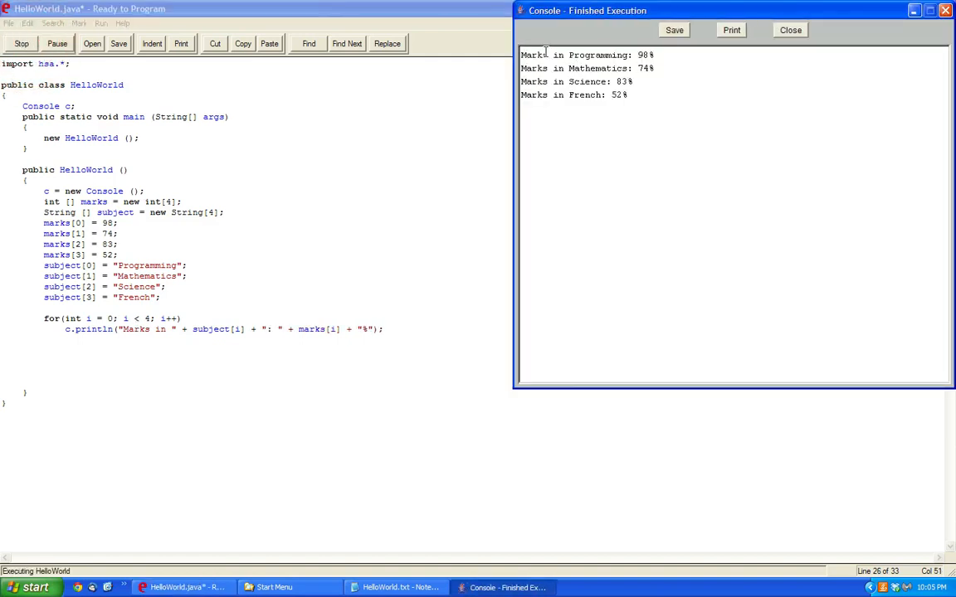
click(790, 30)
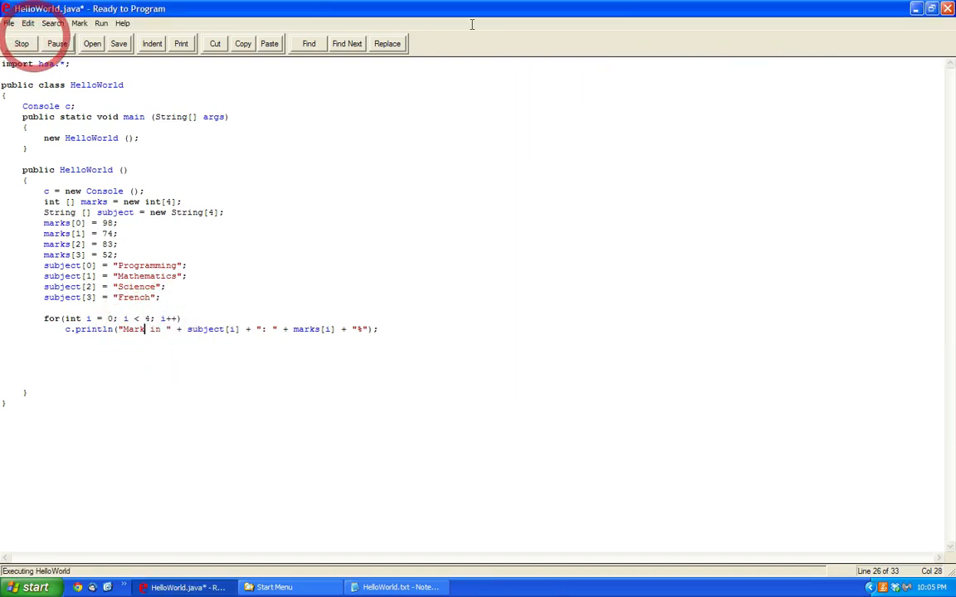
Step: Stop execution and select the subject array through the print loop for removal
click(101, 23)
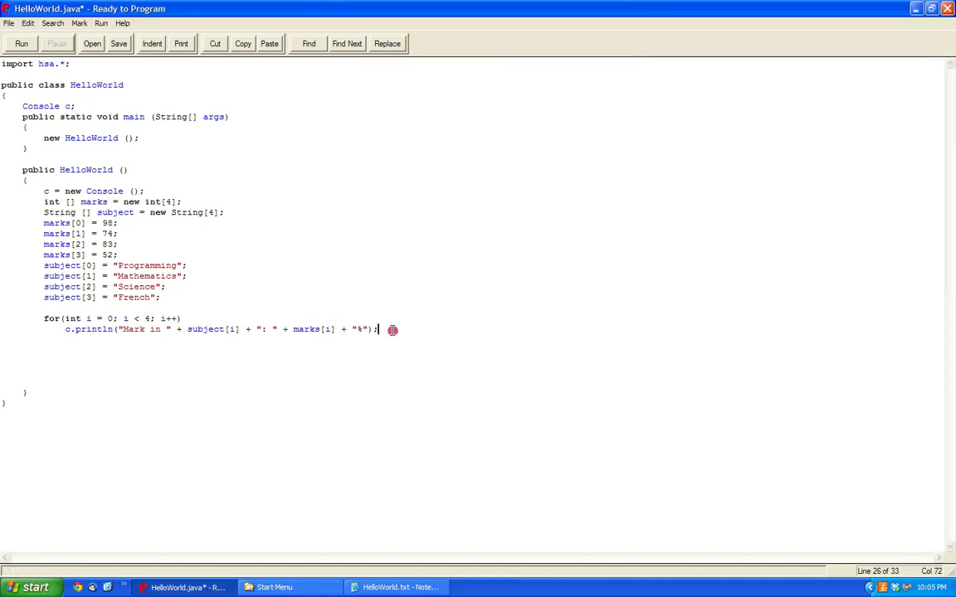
drag(378, 328, 37, 212)
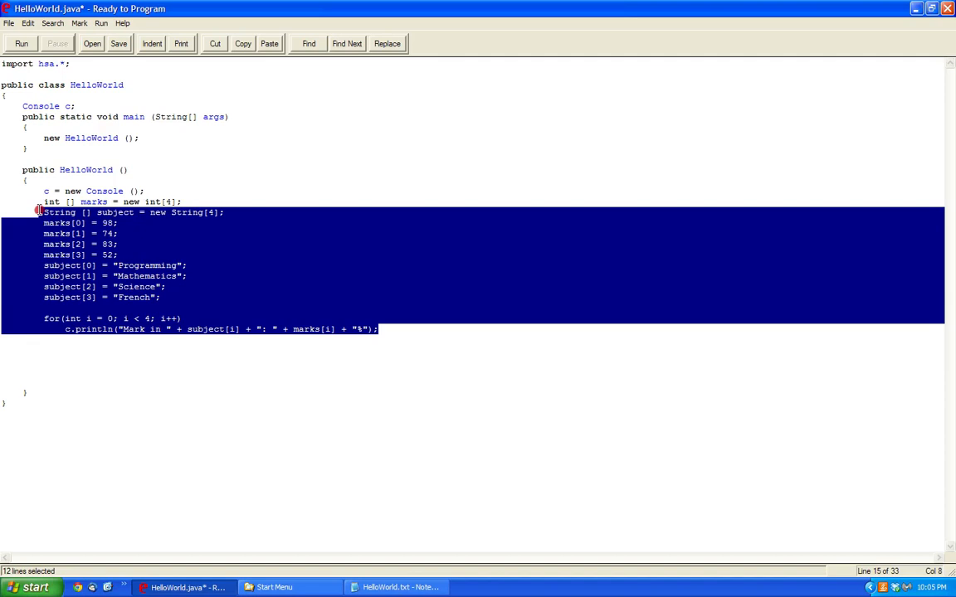
Step: Delete the selected code and change the declaration to int [] [] marks = new int [5][4];
key(Delete)
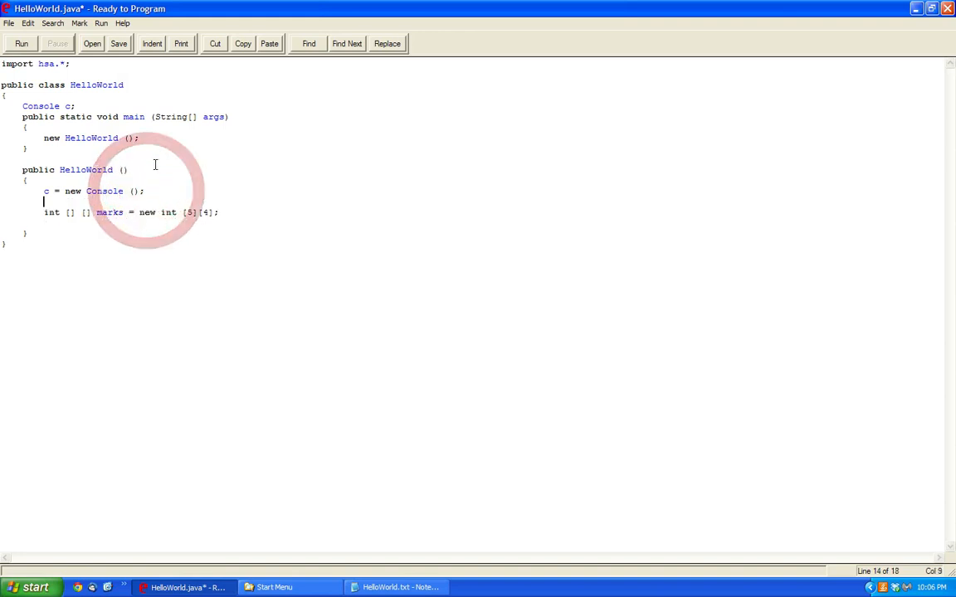
double_click(188, 212)
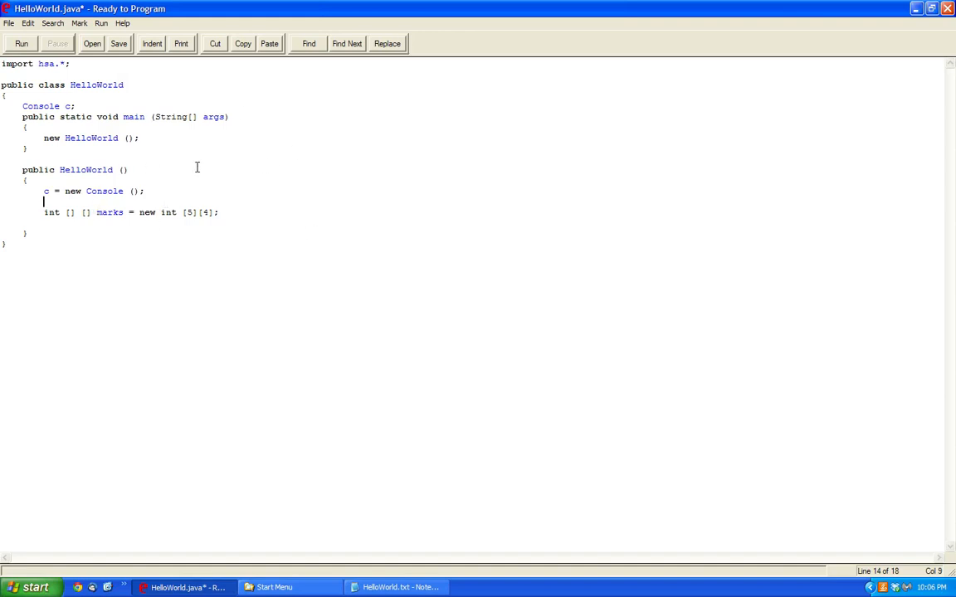
Step: Add constants final int STUDENTS = 2 and final int MARKS = 3 above the array
text(final int)
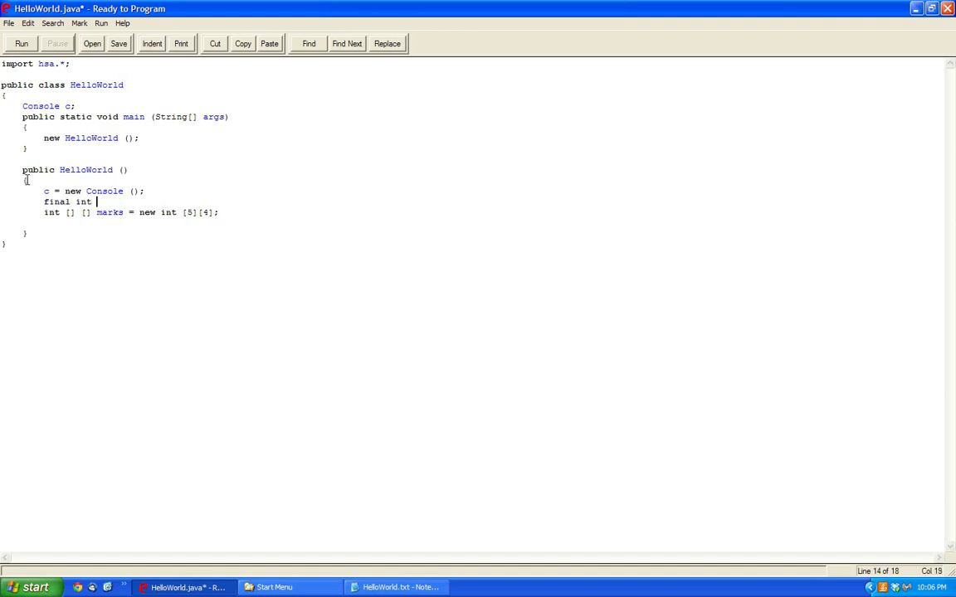
double_click(56, 202)
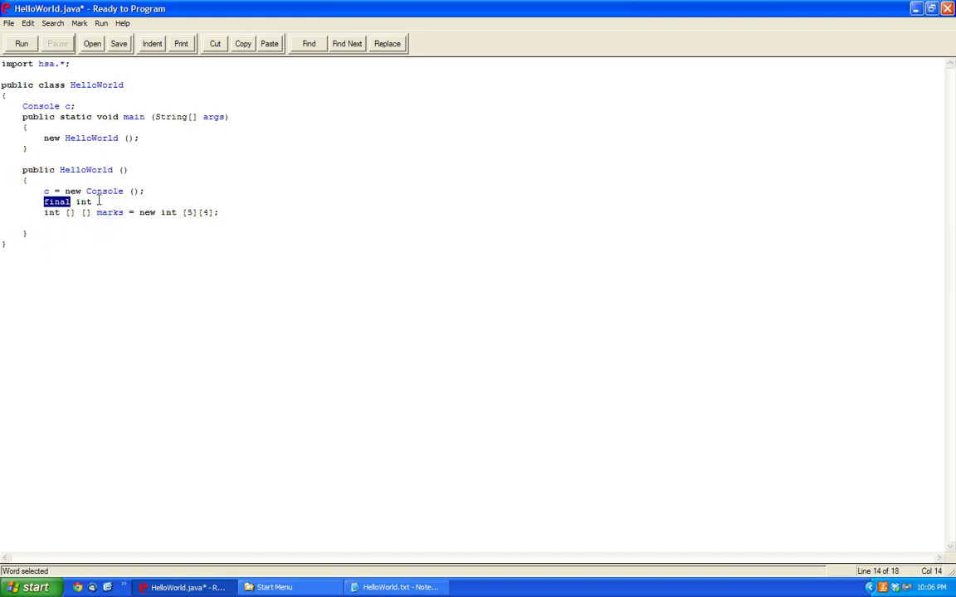
click(93, 202)
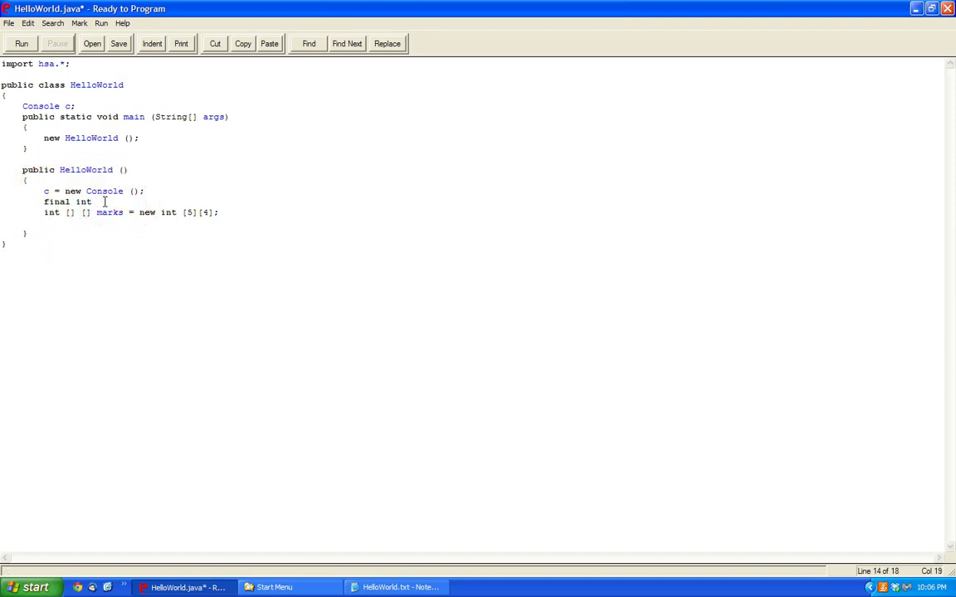
text(STUDENTS = 2)
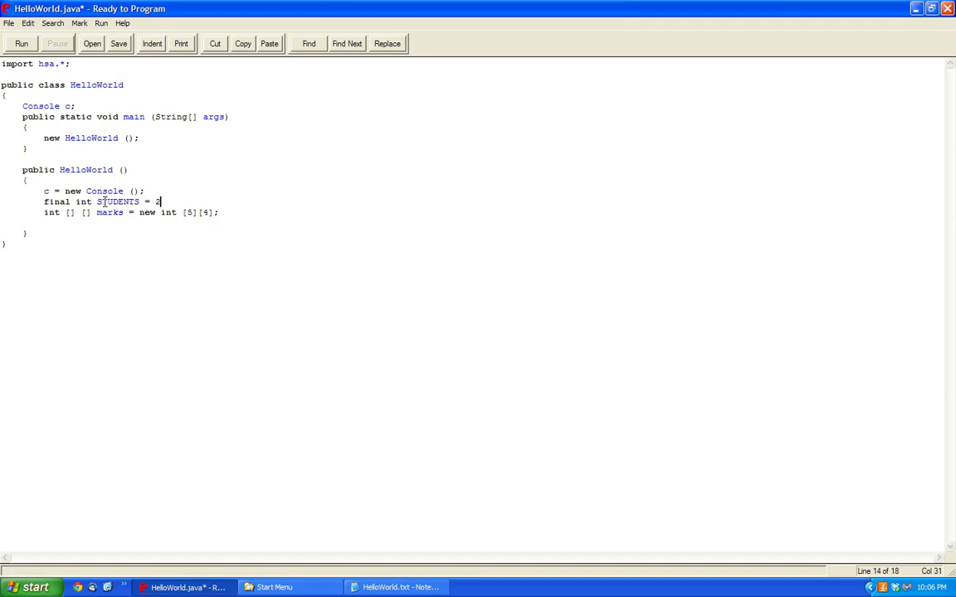
text(final int)
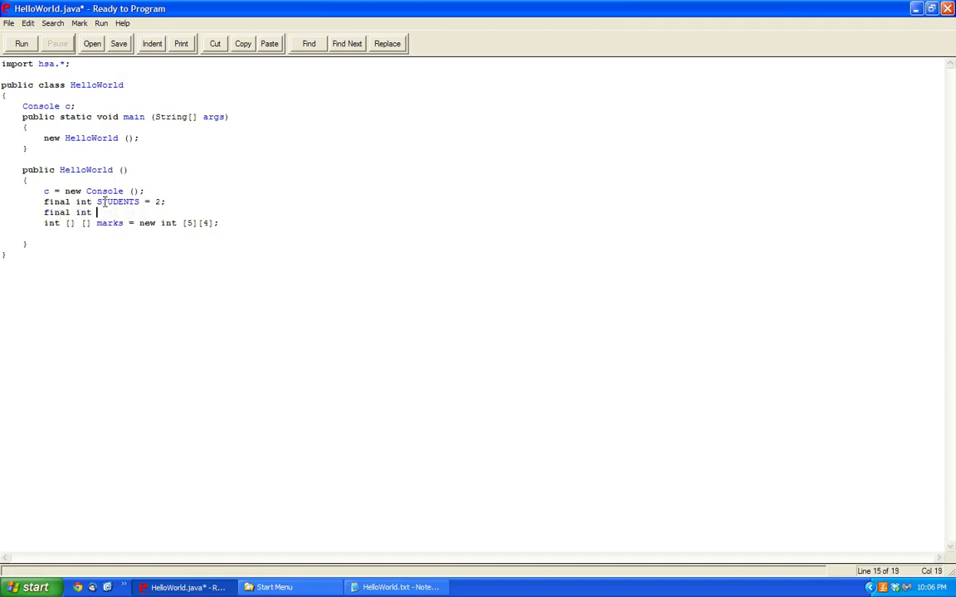
text(MARKS =)
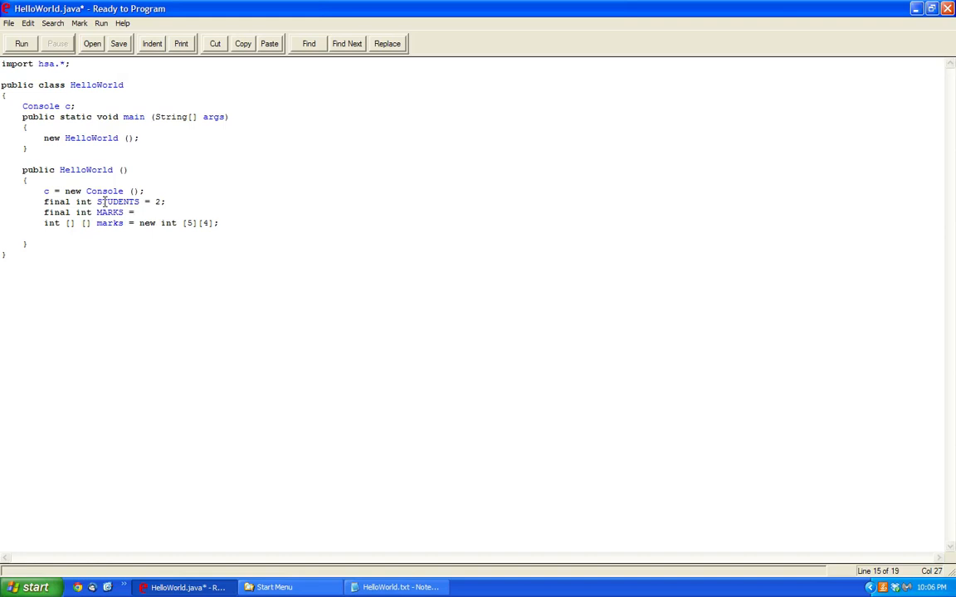
Step: Size the marks array as new int[STUDENTS][MARKS] instead of [5][4]
double_click(189, 223)
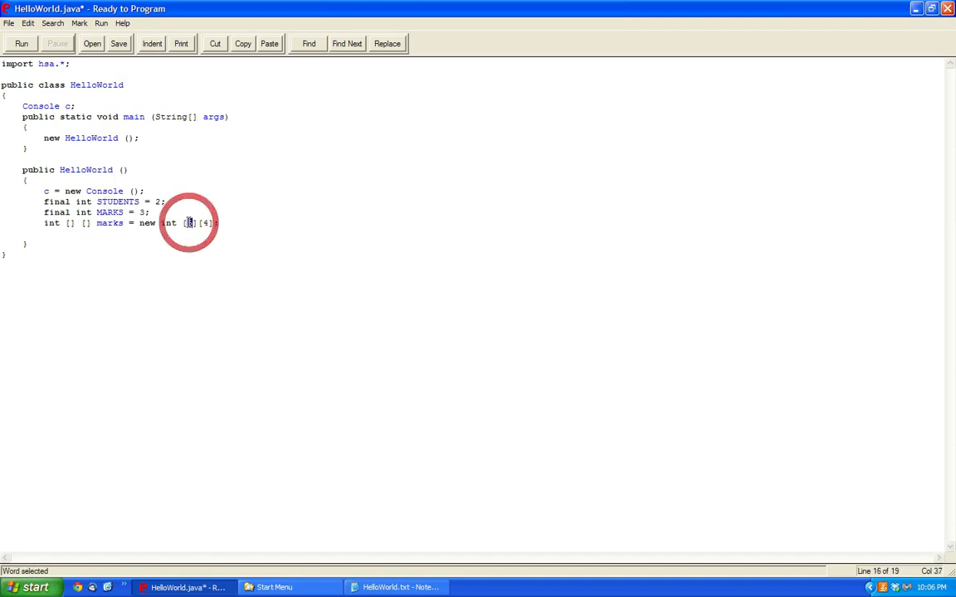
text(STUDENTS)
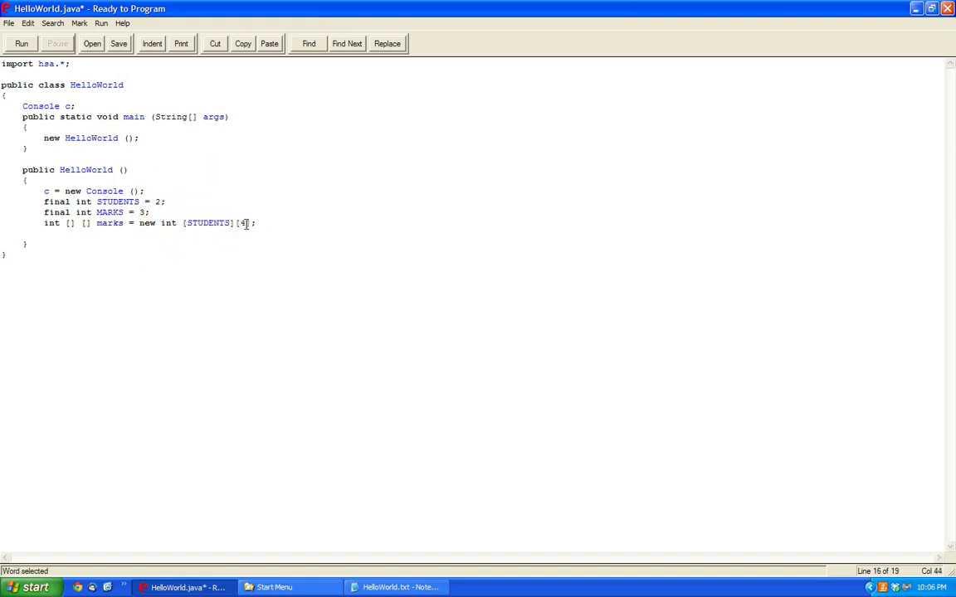
text(MARKS)
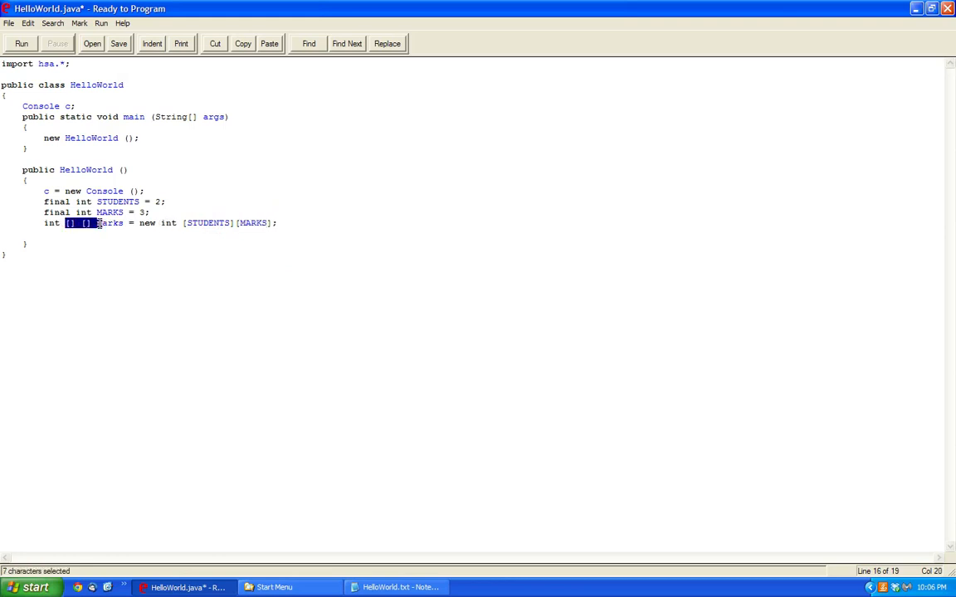
click(346, 222)
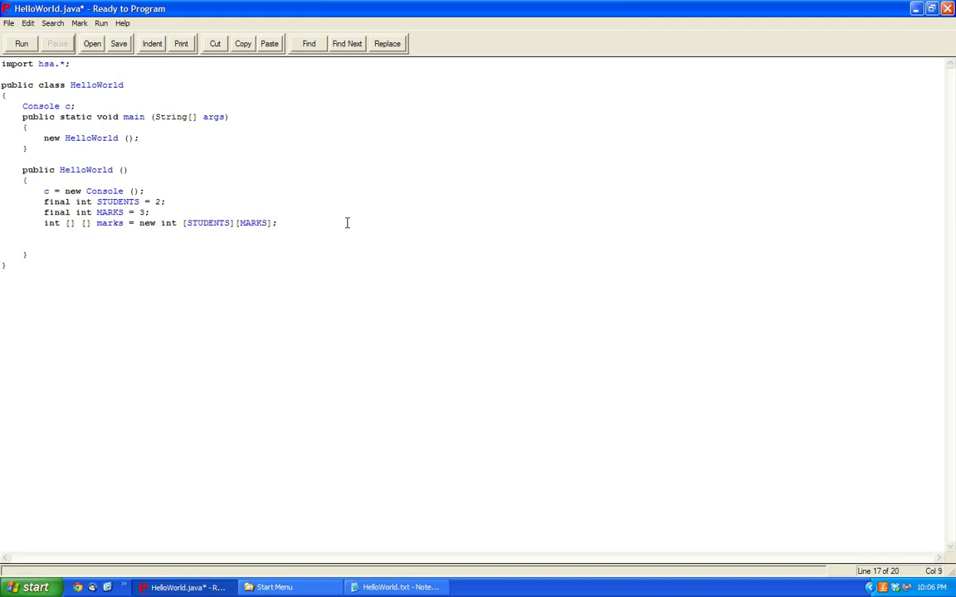
Step: Assign student 0's marks: marks[0][0] = 32, marks[0][1] = 75, marks[0][2] = 54
text(marks[0])
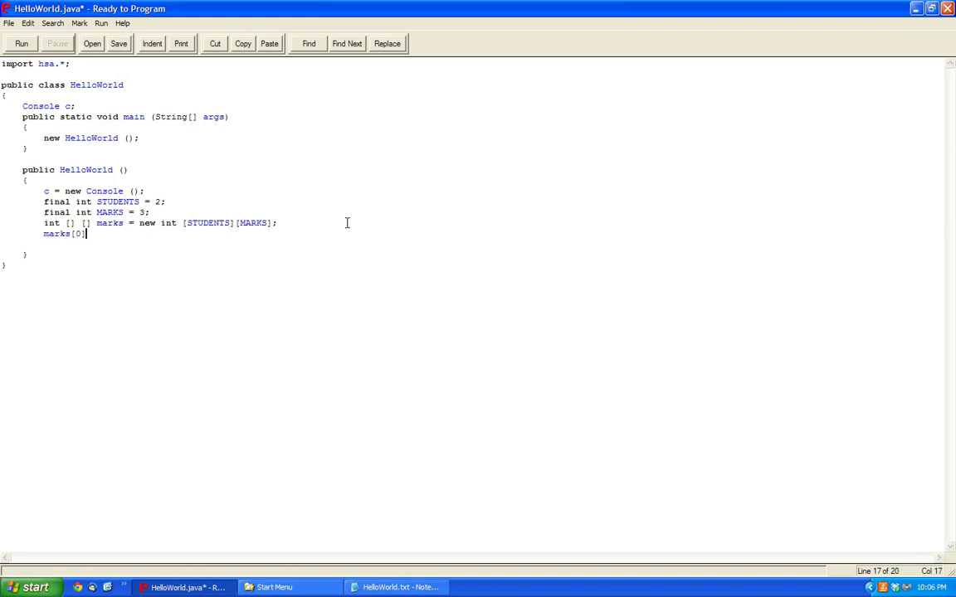
text(= 32;)
text(marks[1)
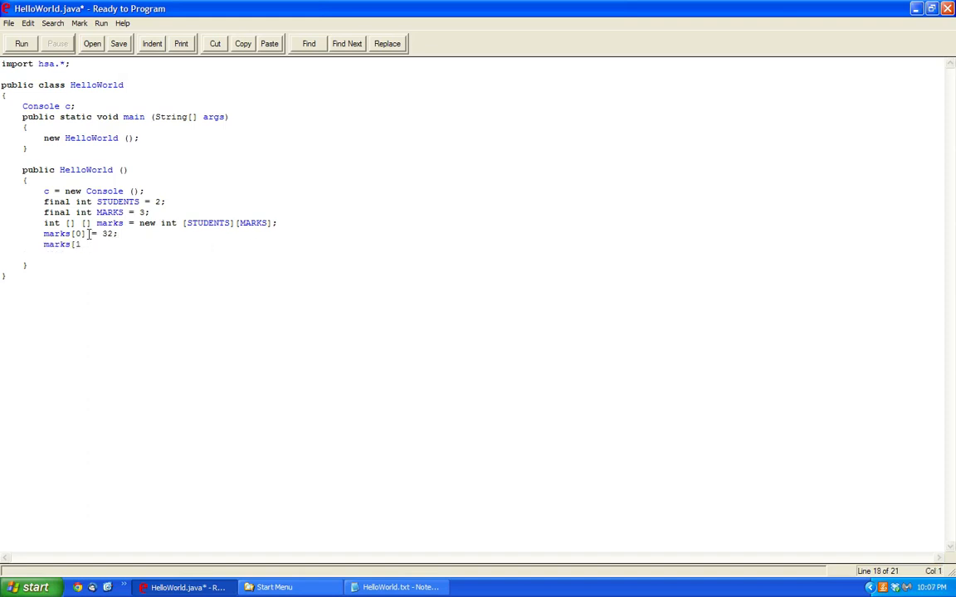
click(117, 232)
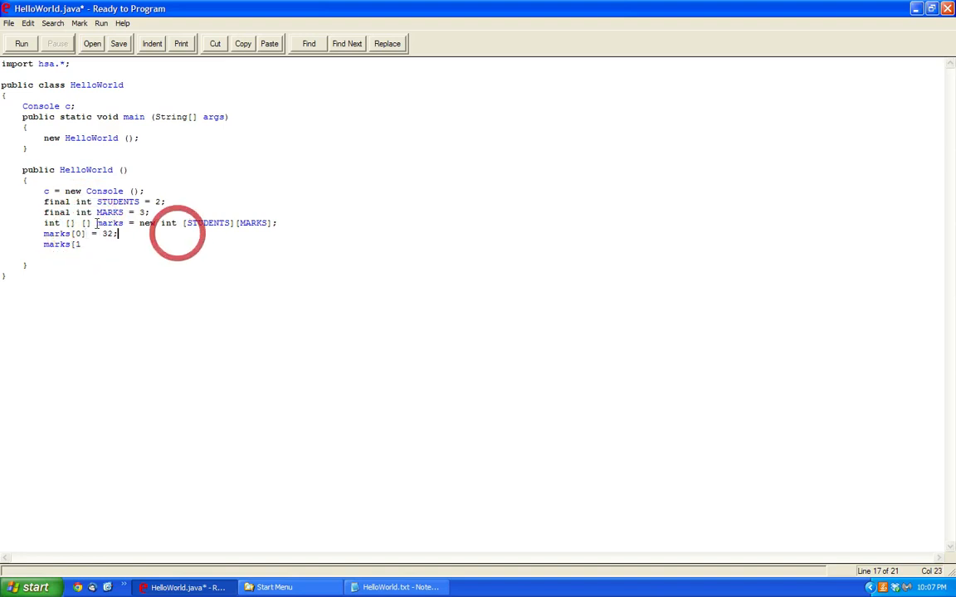
text([0] [1] =)
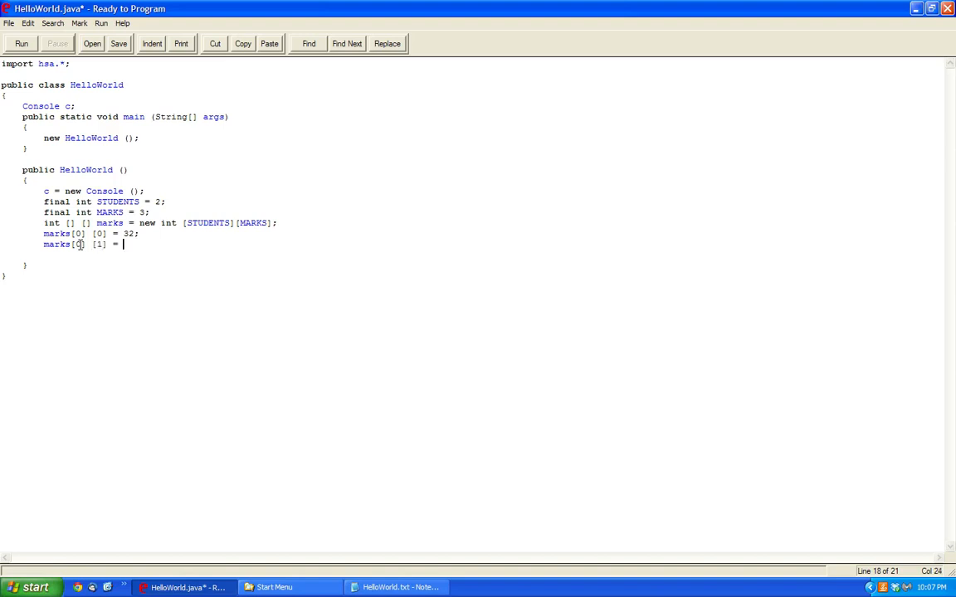
text(75;)
text(marks[)
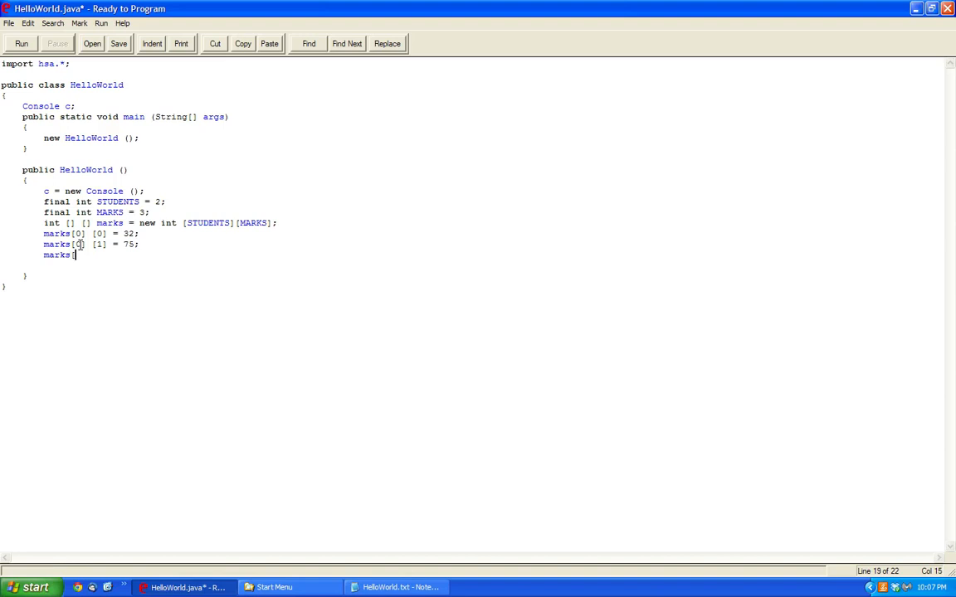
text(0] [2] =)
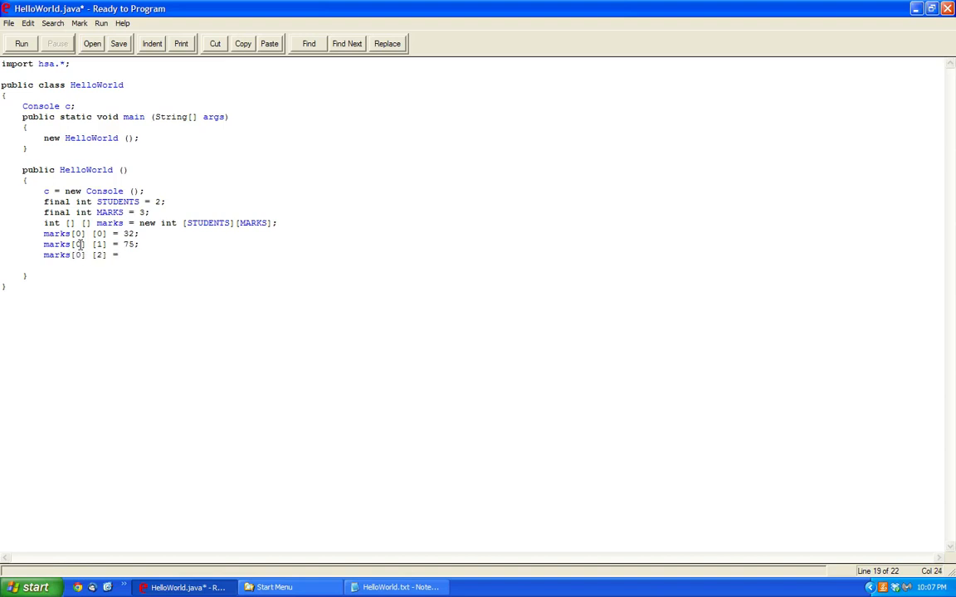
text(54;)
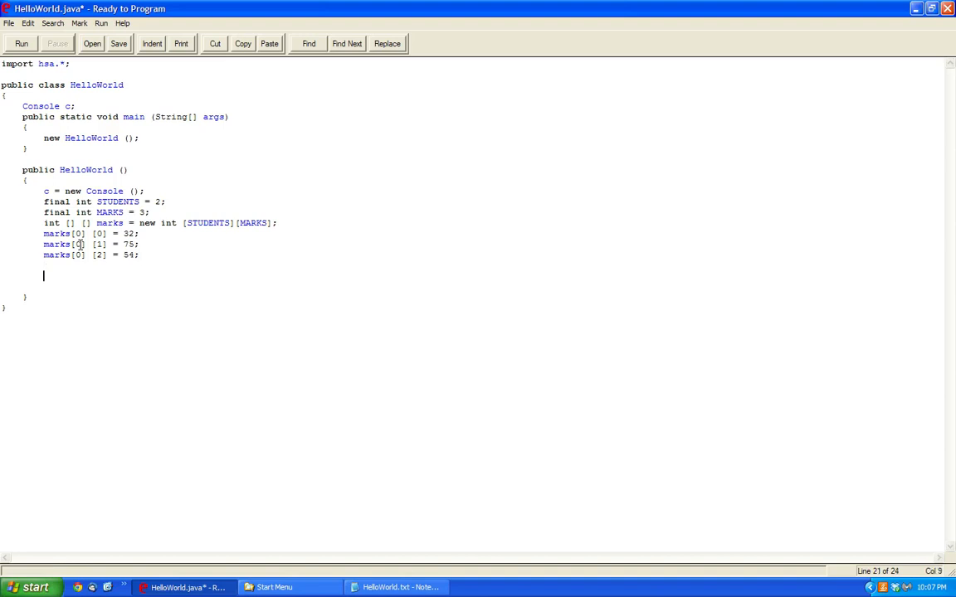
Step: Assign student 1's marks: marks[1][0] = 64, marks[1][1] = 97, marks[1][2] = 99
text(marks[1] [)
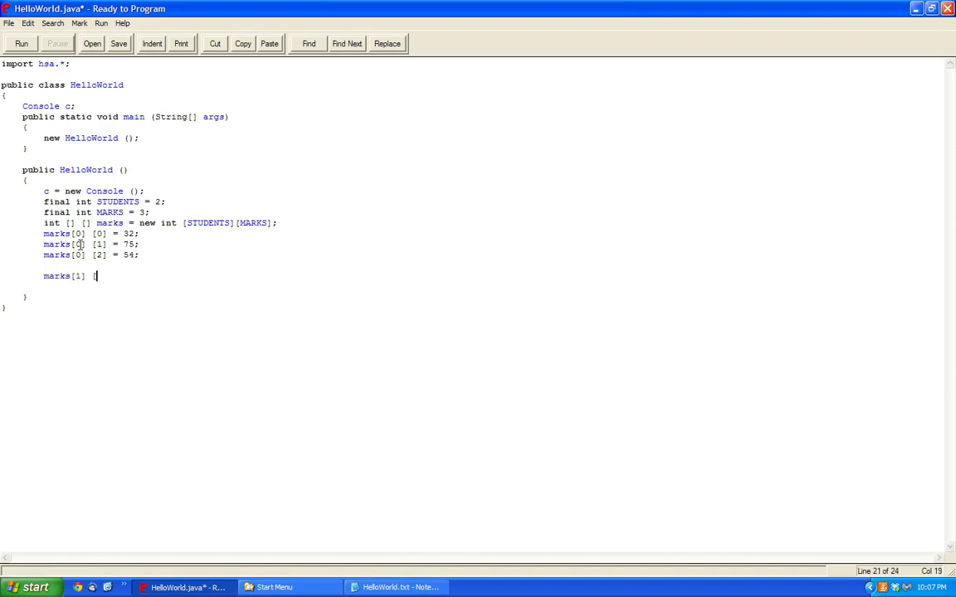
text([0] = 64;)
text(marks)
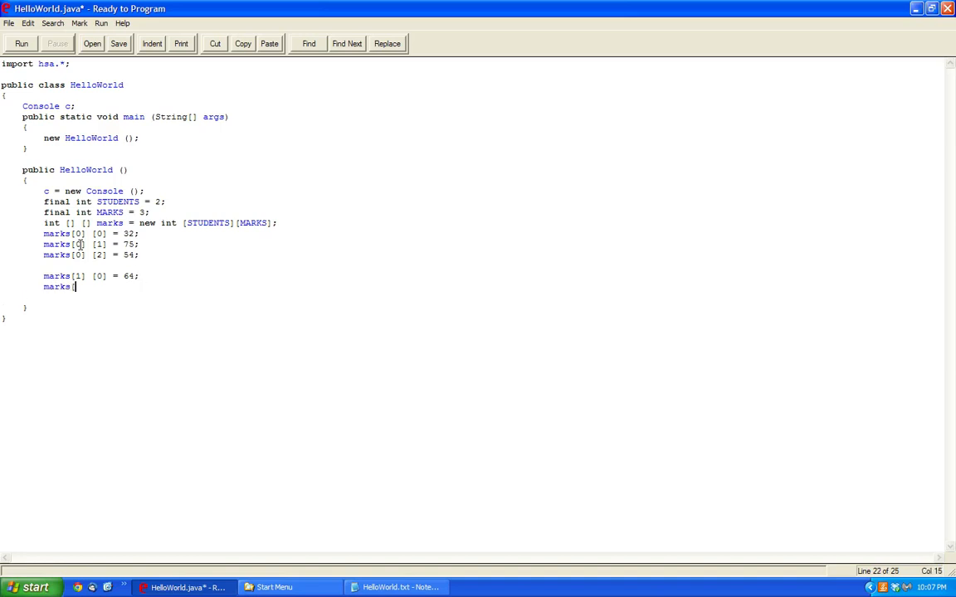
text([1] [1] = 97;)
text(marks[1)
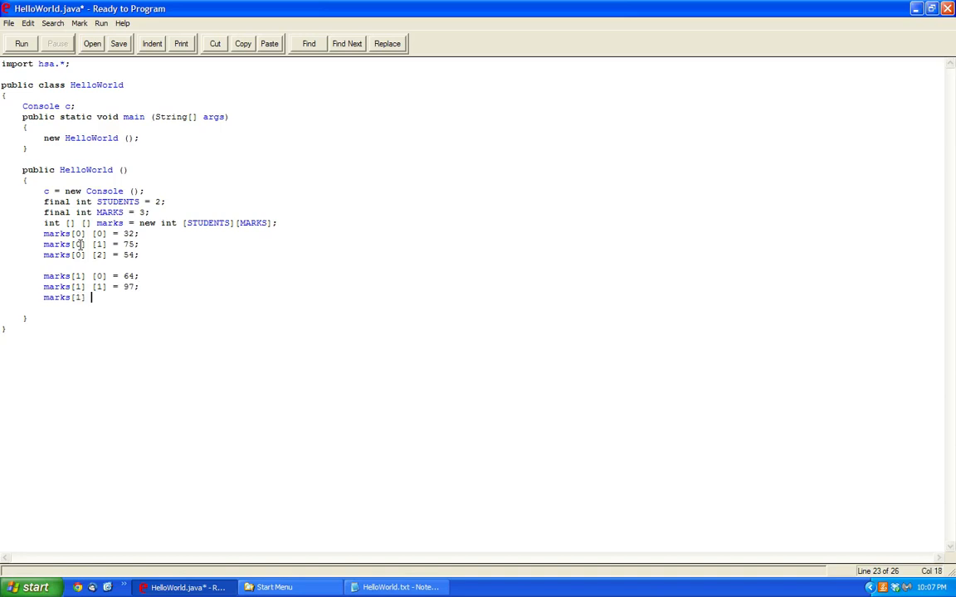
text([2] = 9)
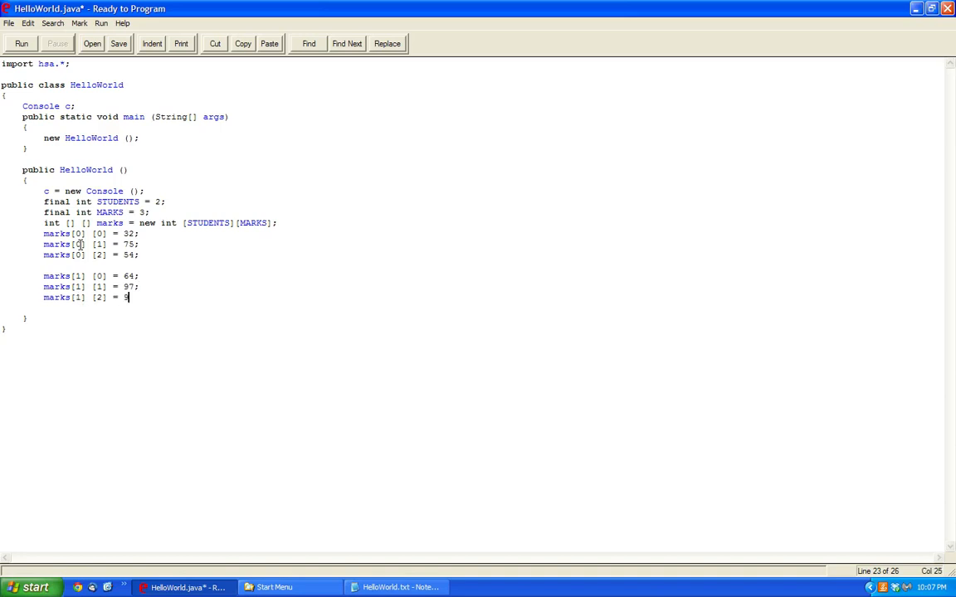
click(20, 43)
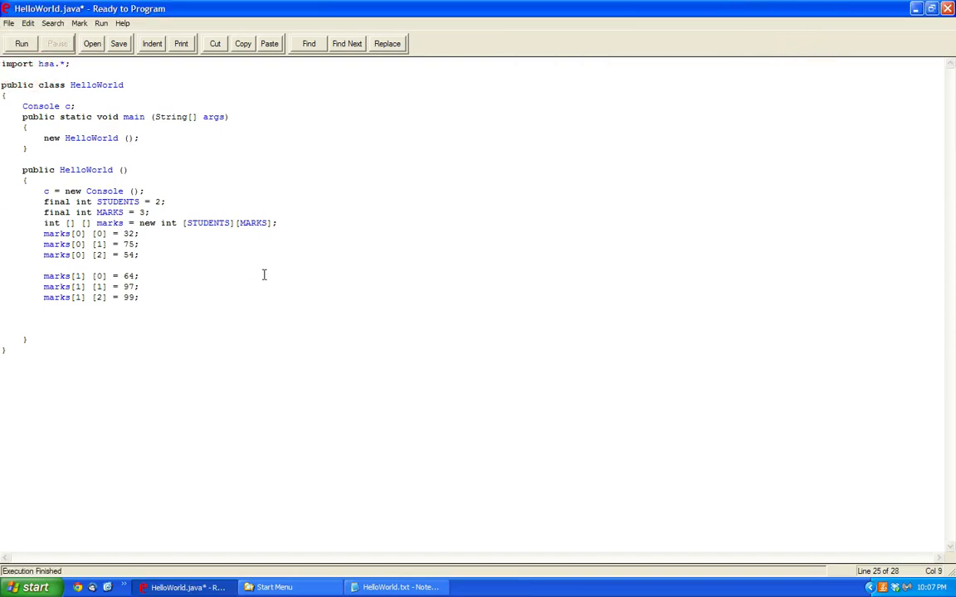
Step: Write the outer loop over STUDENTS and the inner loop 'for(int x = 0; x < MARKS; x++)'
text(for)
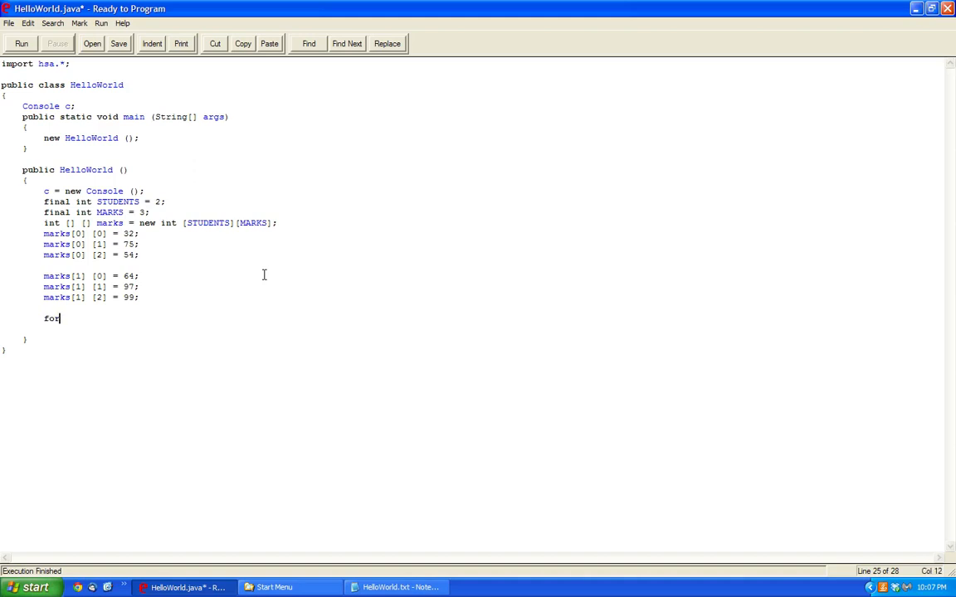
text((int i = 0; i < 2)
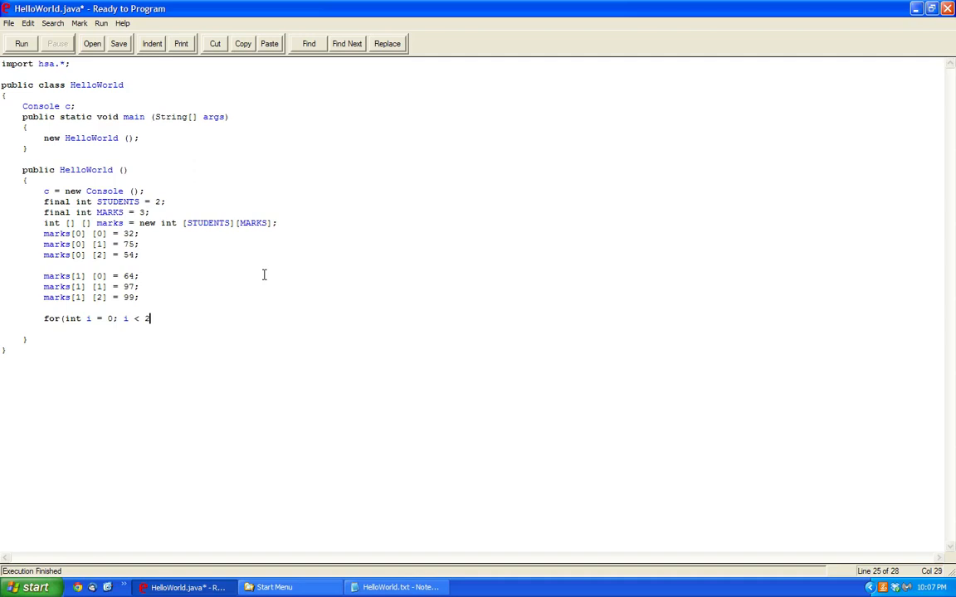
text(TUDENTS; i++)
text(for(int x = 0; x <)
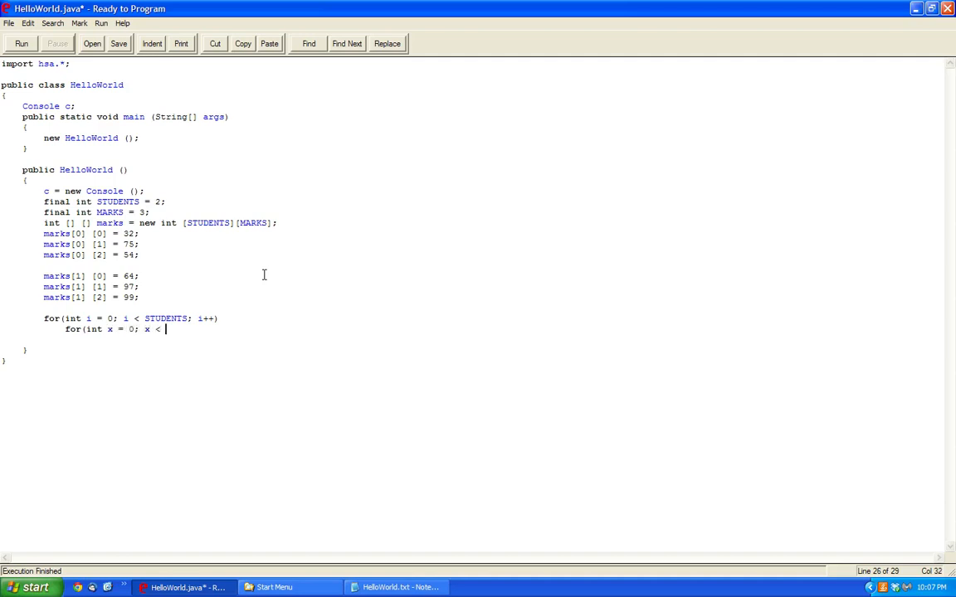
text(MARKS; x++))
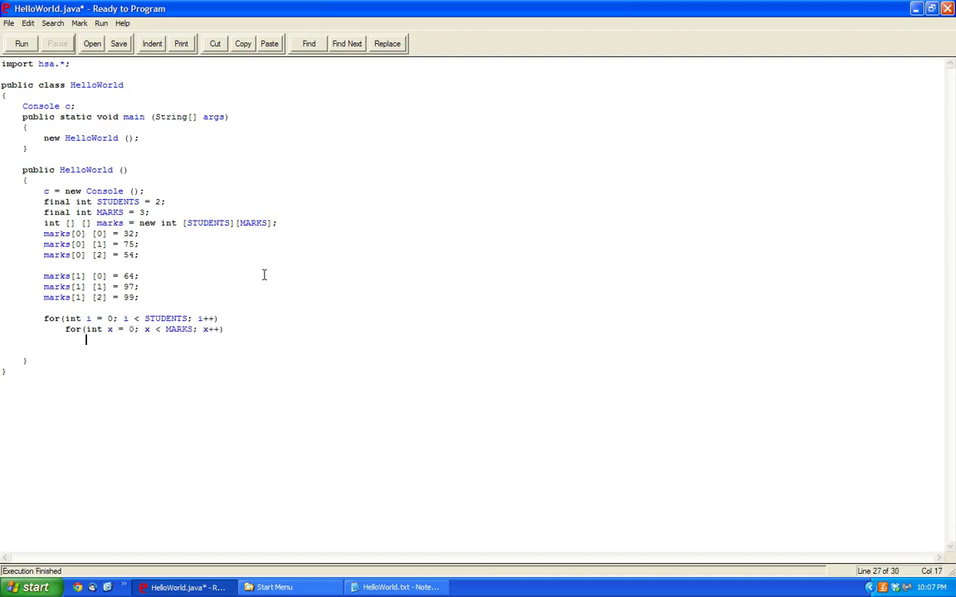
Step: Add c.println(marks[i][x]); inside the inner loop
text(c.println(marks)
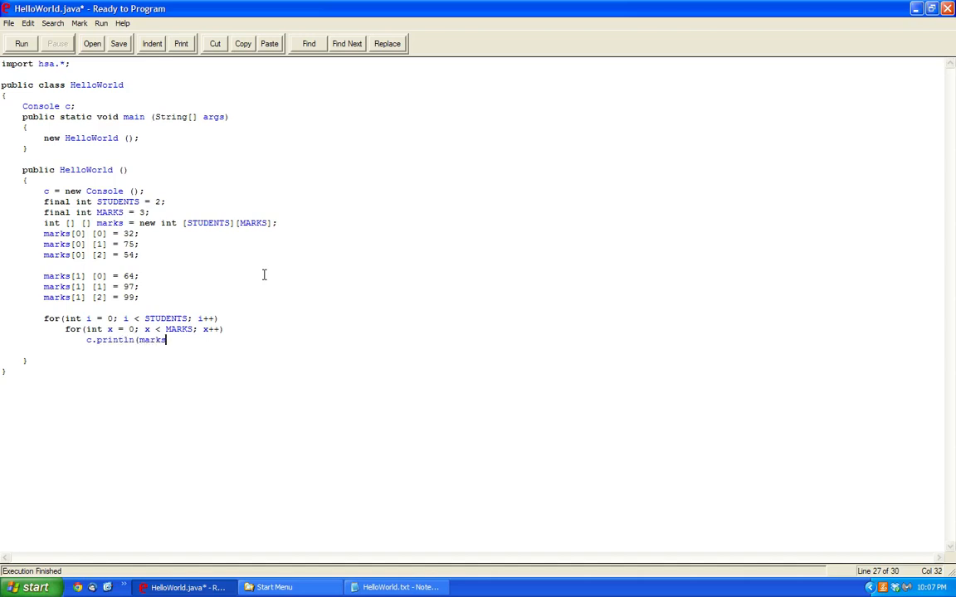
text([)
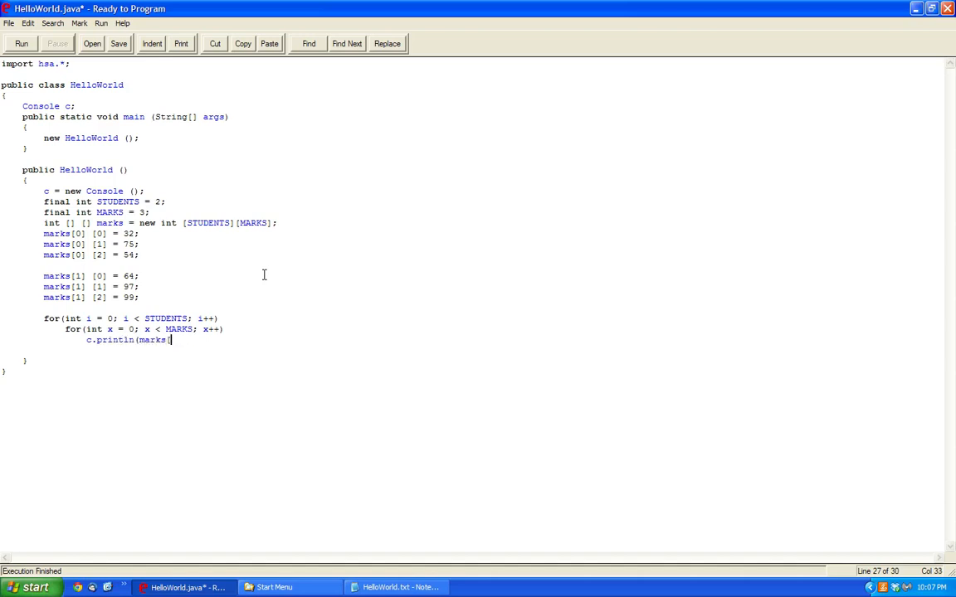
text(i][)
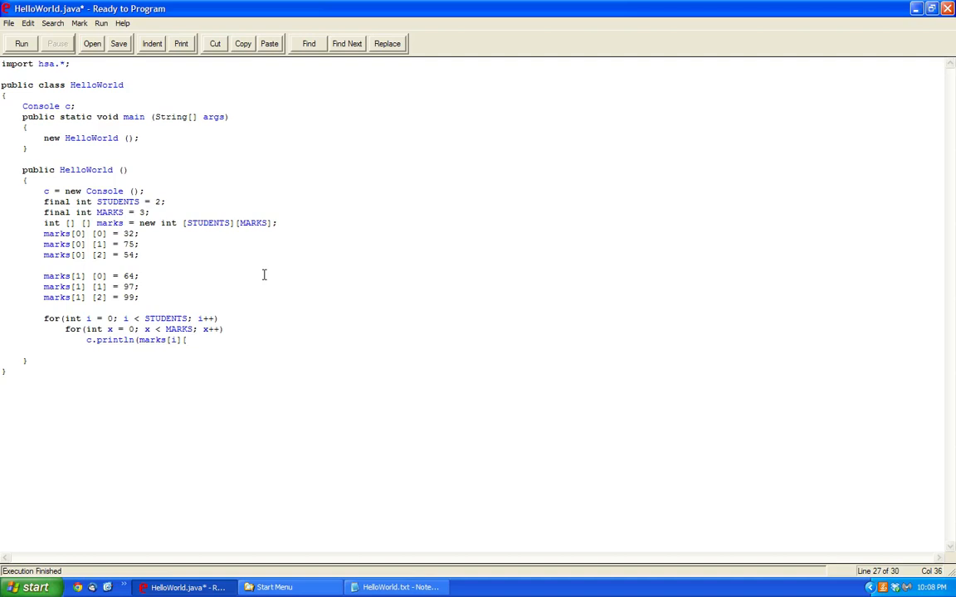
text([x]);)
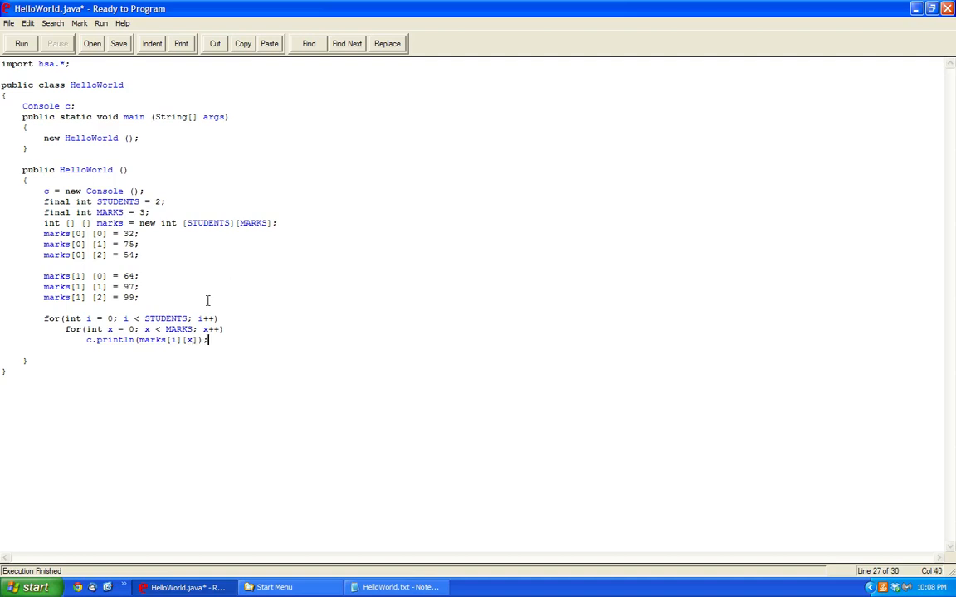
Step: Prefix the println with the name choice (i == 0) ? ("Mark") : ("Horatiu")
triple_click(148, 340)
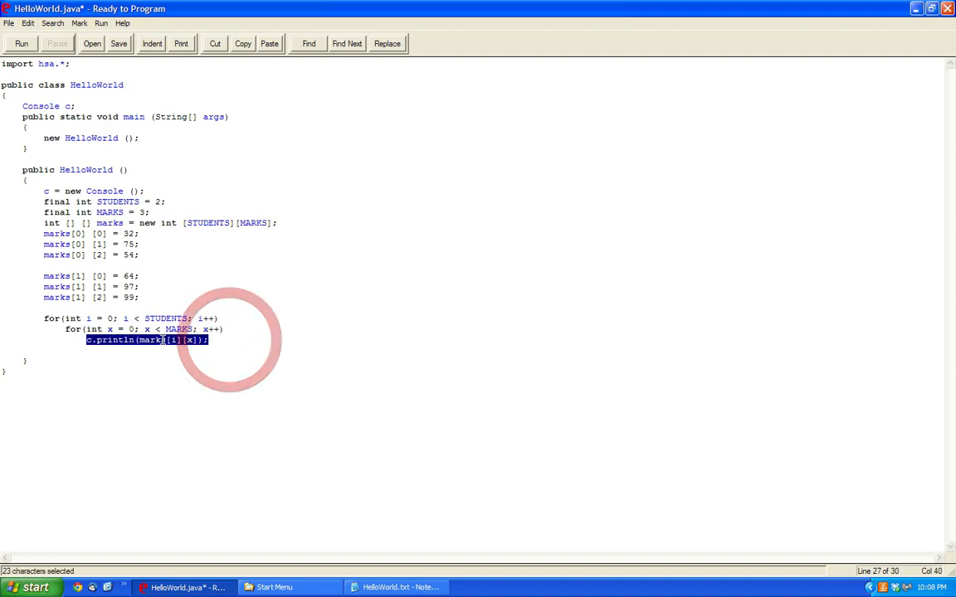
click(136, 340)
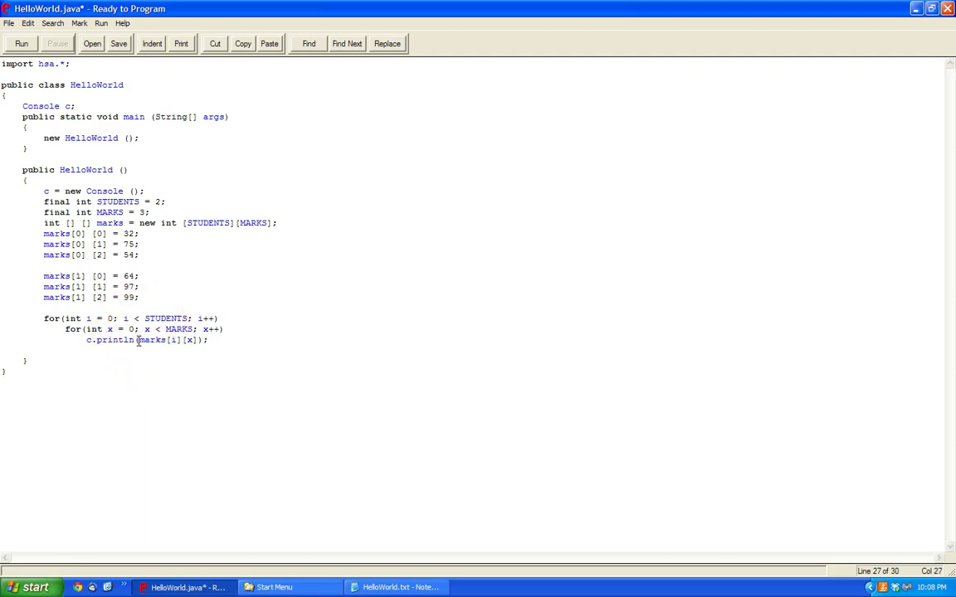
text(STUDENTS)
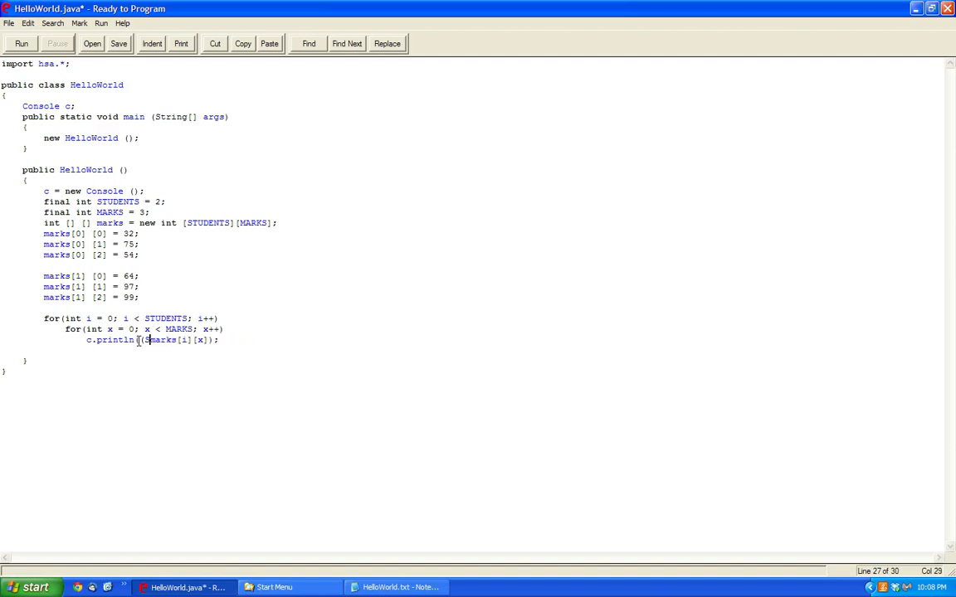
text((i == 0) ? ("Mark") :)
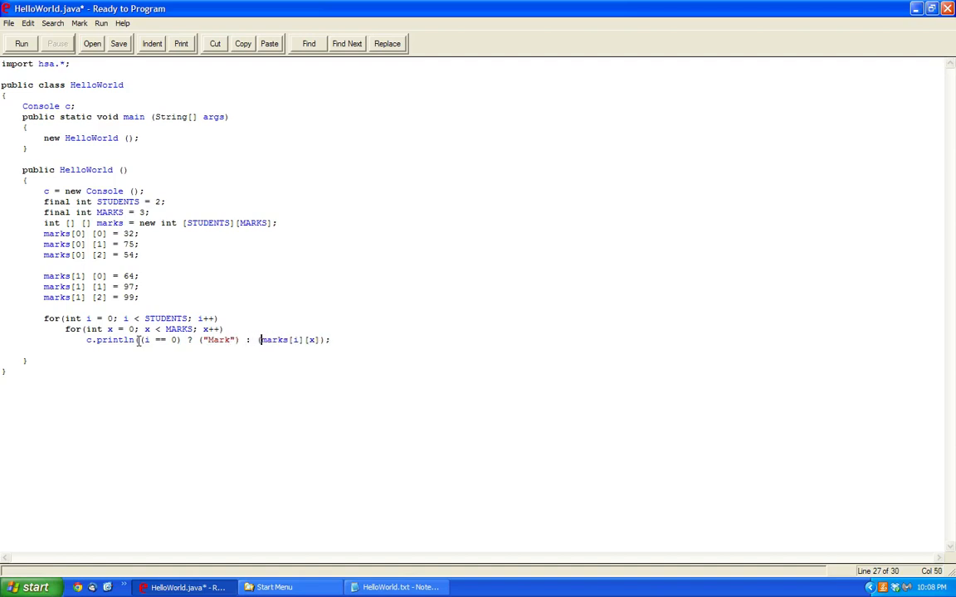
text("Horatiu") +)
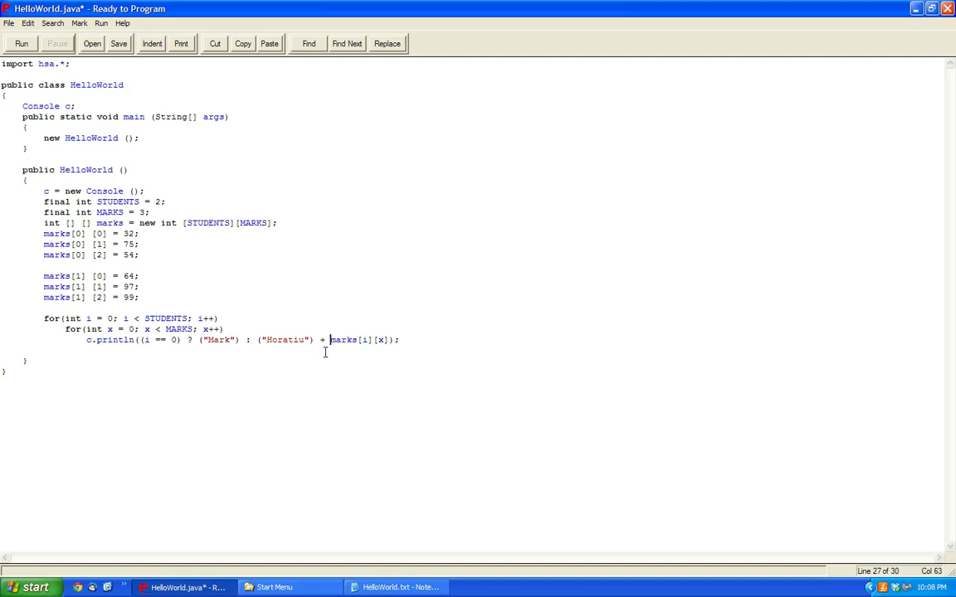
Step: Append " mark is: " + marks[i][x] + "%" to the println and run the program
text(")
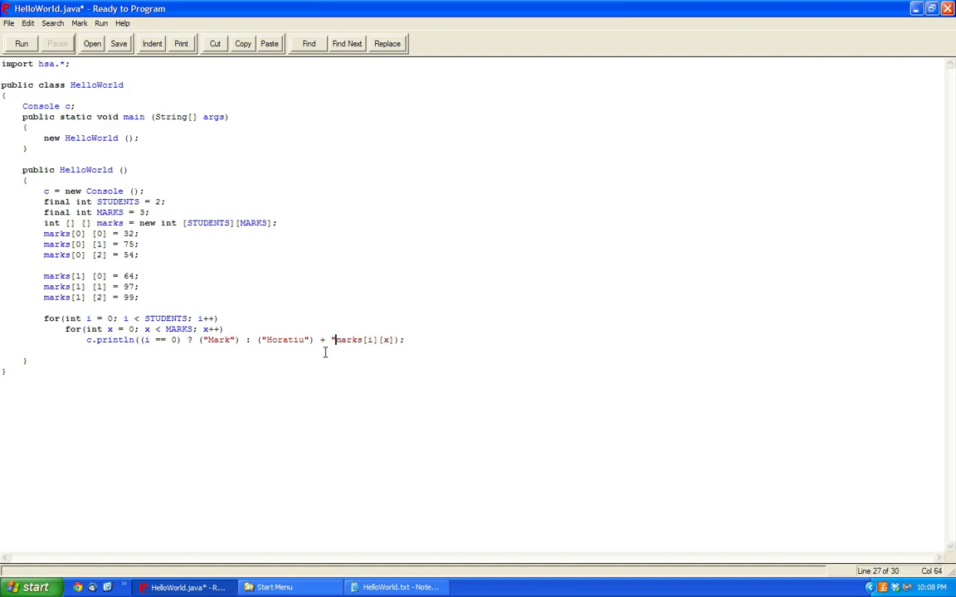
text(mark)
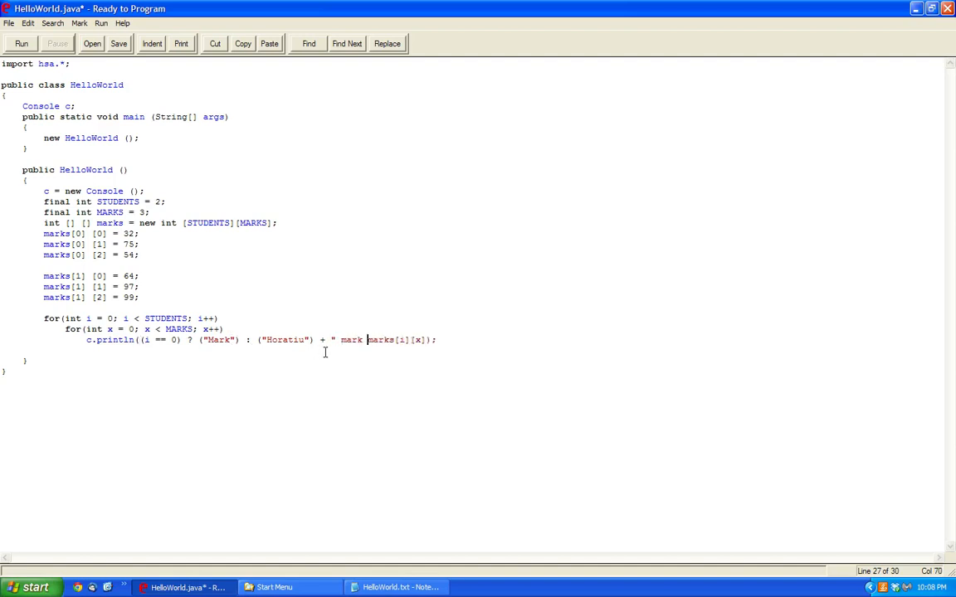
text(is: " +)
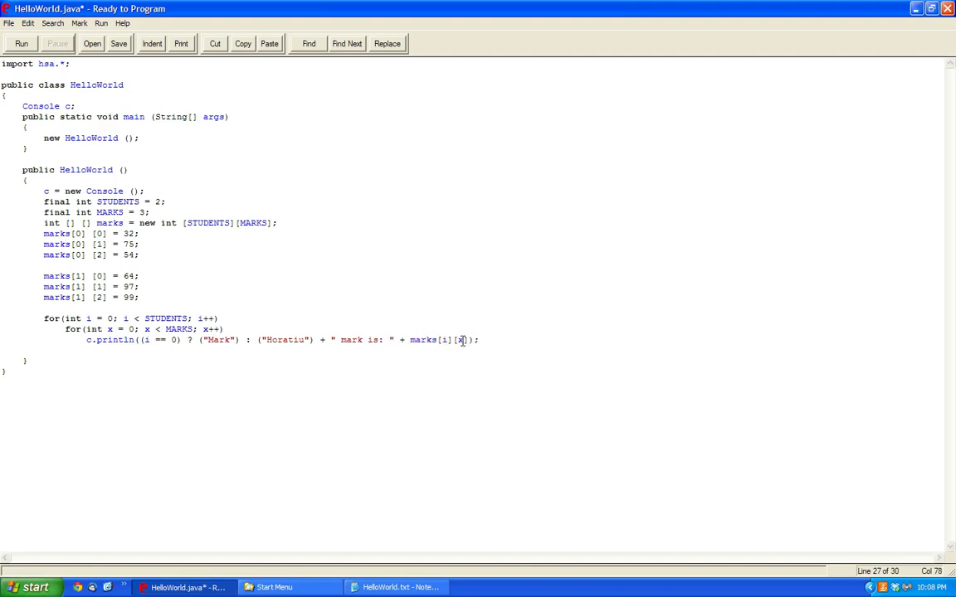
text(+ "%")
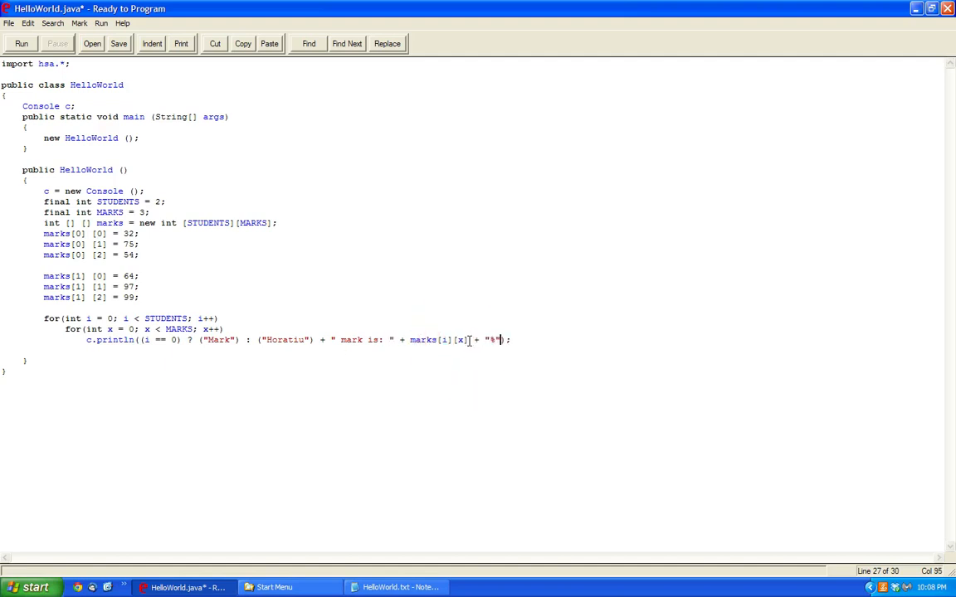
double_click(495, 338)
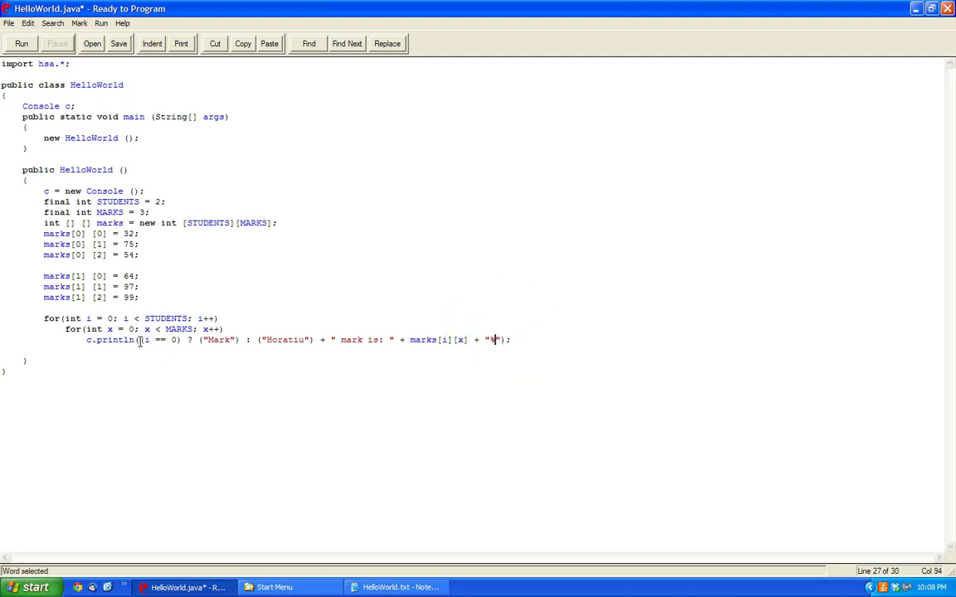
click(331, 339)
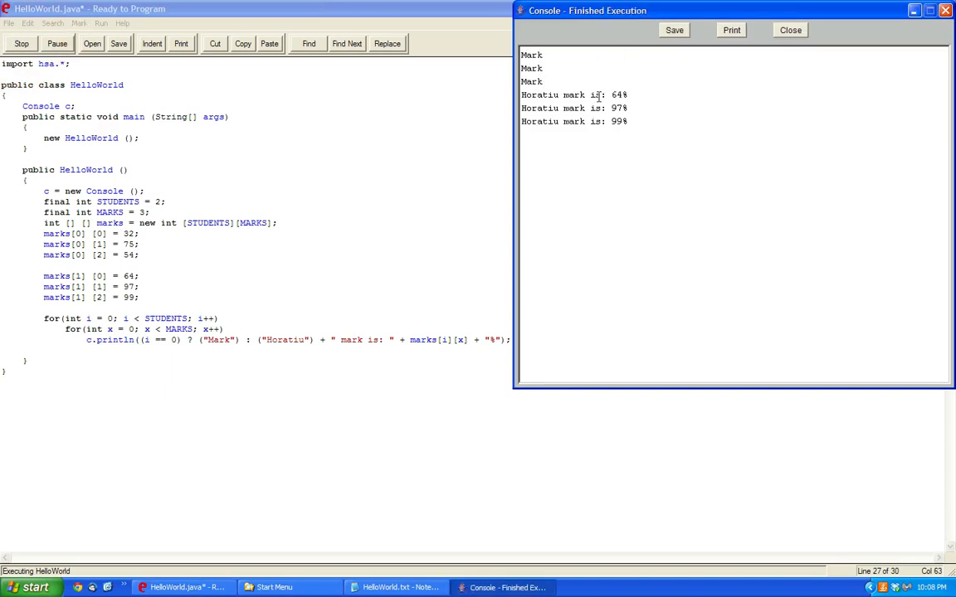
mouse_move(681, 276)
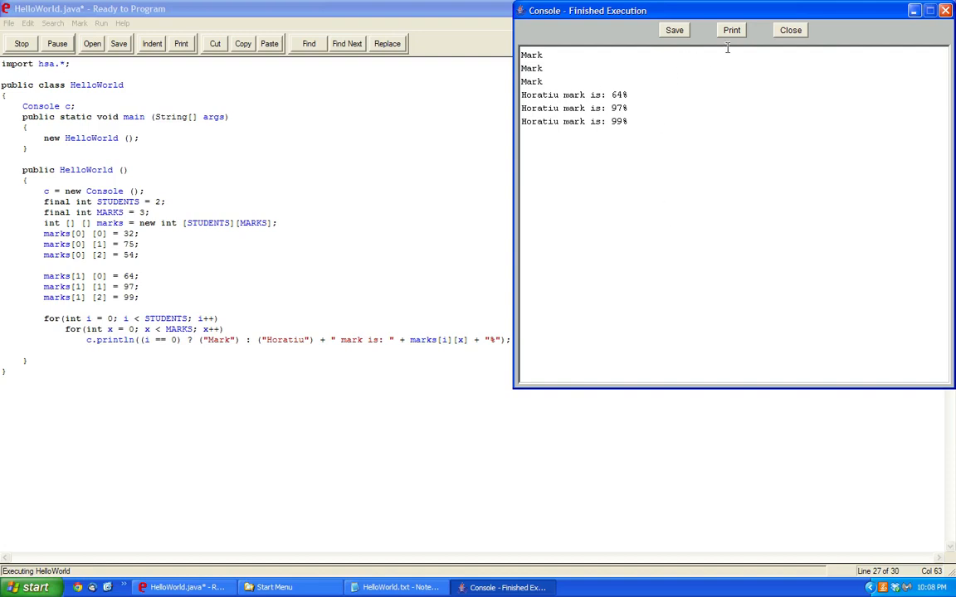
Step: Close the faulty console output and wrap the Mark/Horatiu conditional in its own parentheses
click(790, 30)
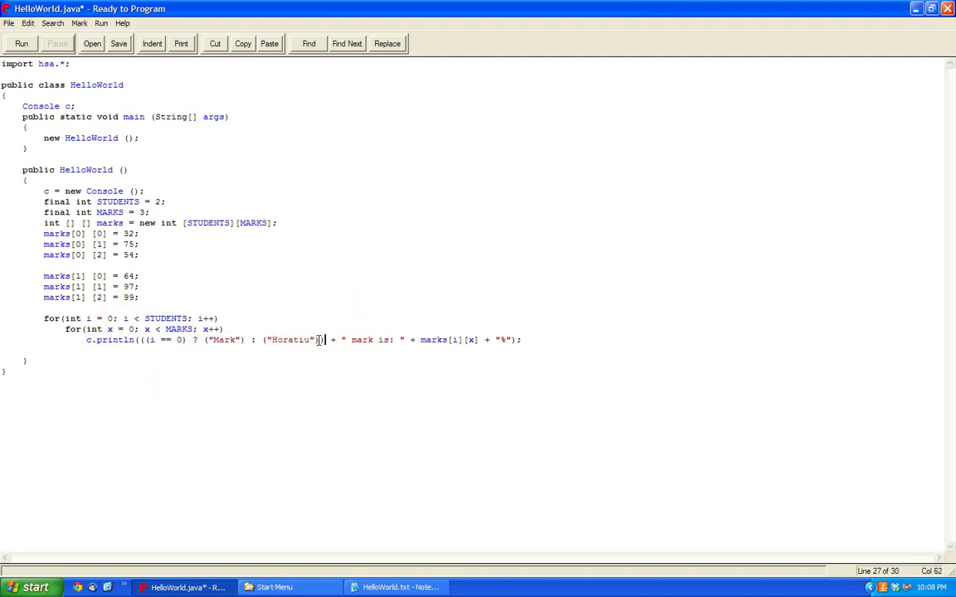
Step: Run to confirm labelled marks, change the names to "Mark's" and "Horatiu's", and run again
click(21, 44)
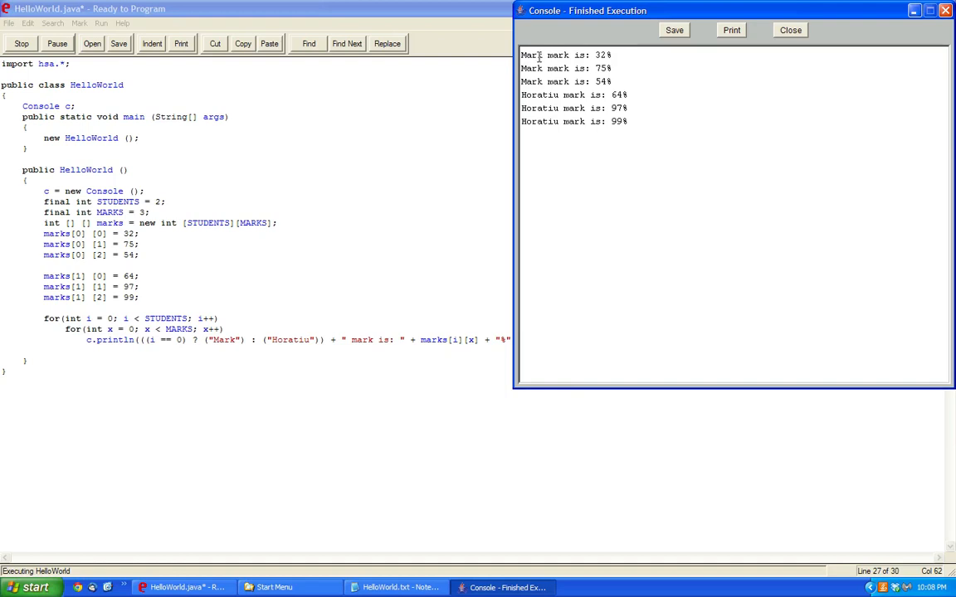
click(790, 30)
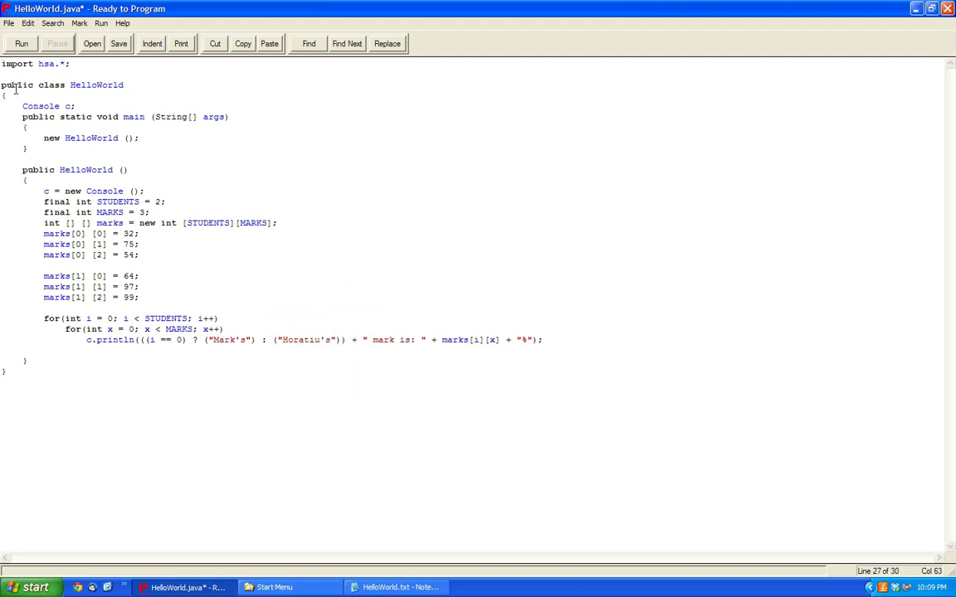
click(20, 43)
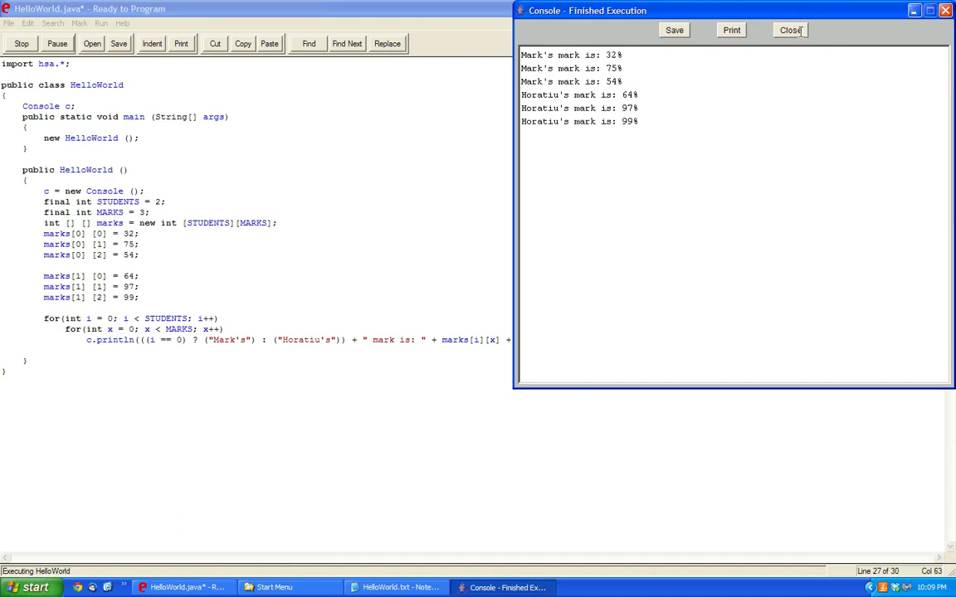
mouse_move(674, 121)
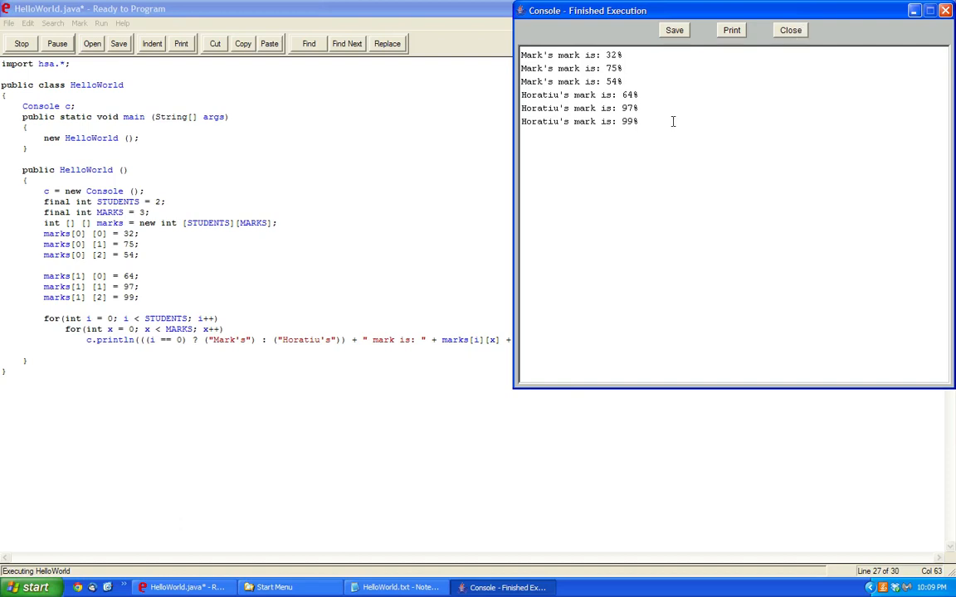
mouse_move(679, 10)
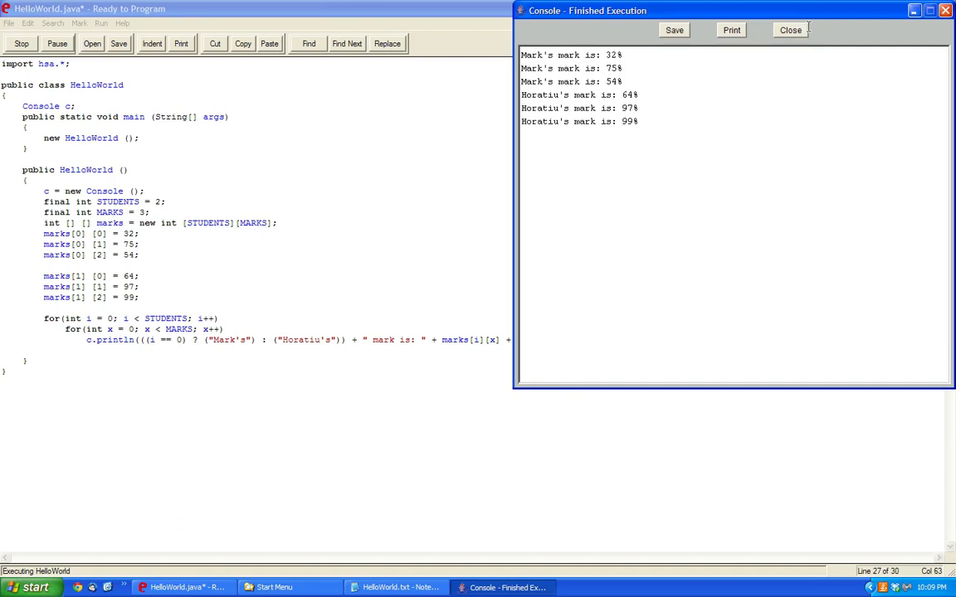
click(790, 30)
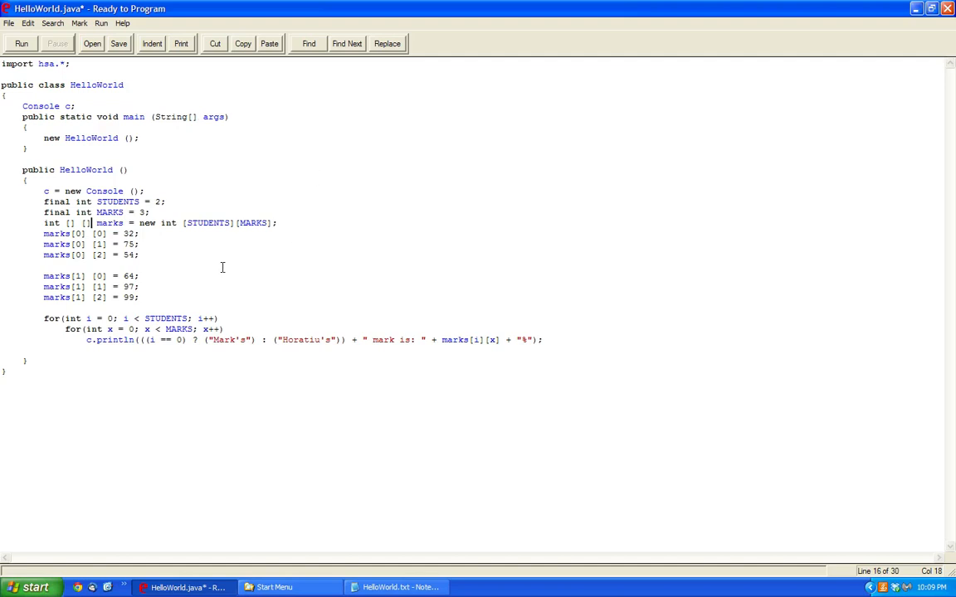
click(141, 297)
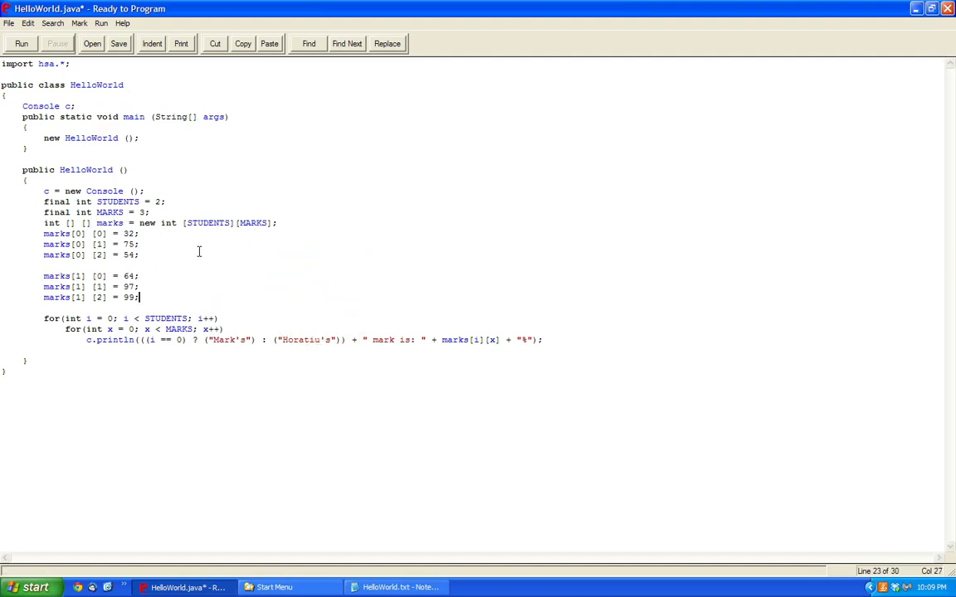
mouse_move(190, 264)
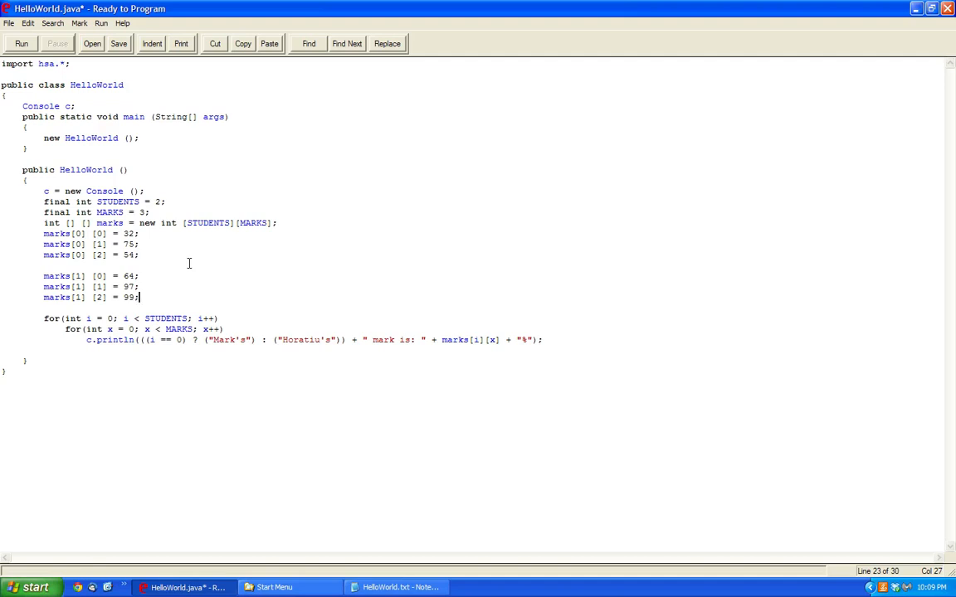